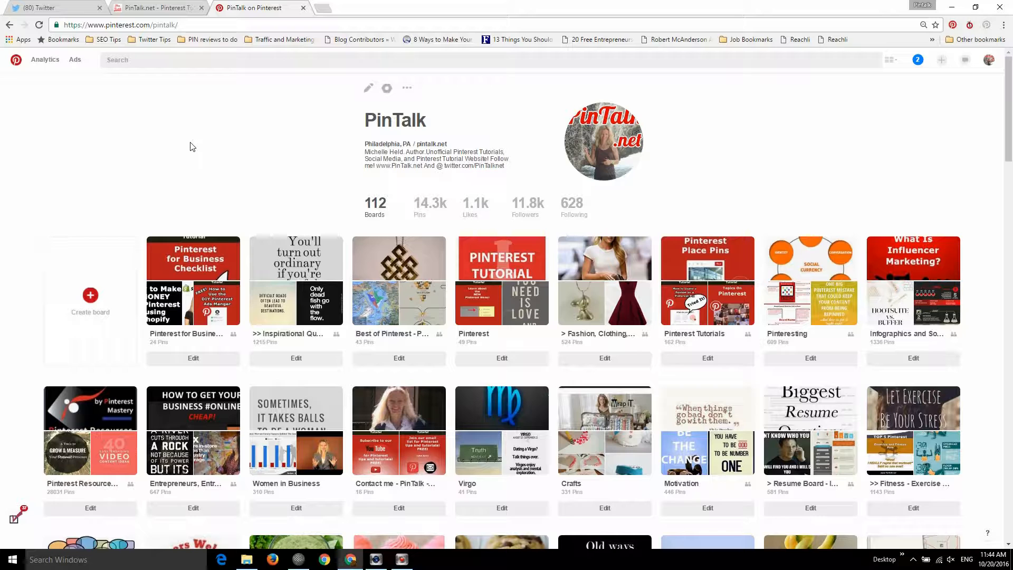
Step: Switch from the PinTalk Pinterest profile to the PinTalk Twitter home feed
{"action": "left_click", "coordinate": [155, 8]}
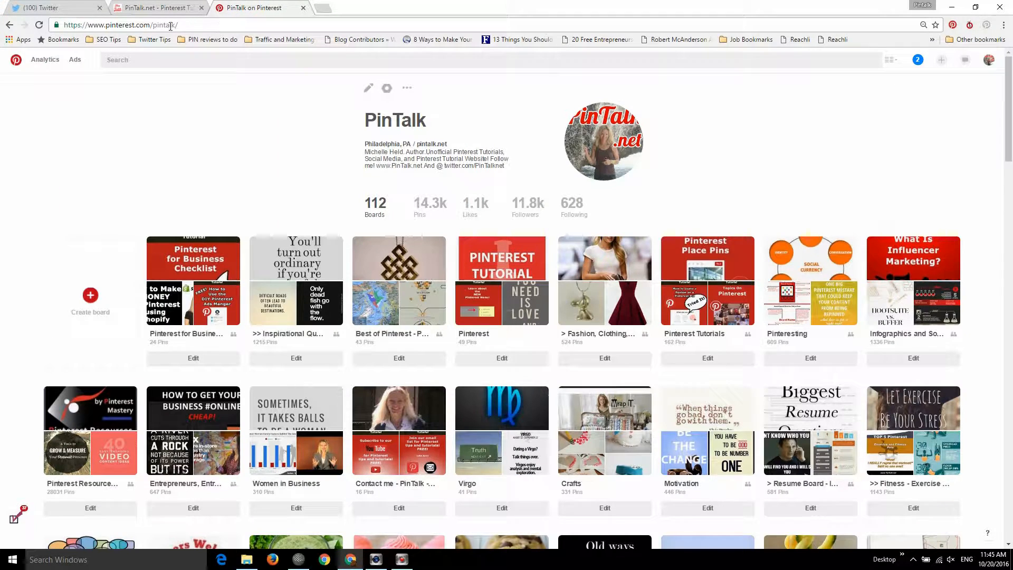
{"action": "left_click", "coordinate": [49, 7]}
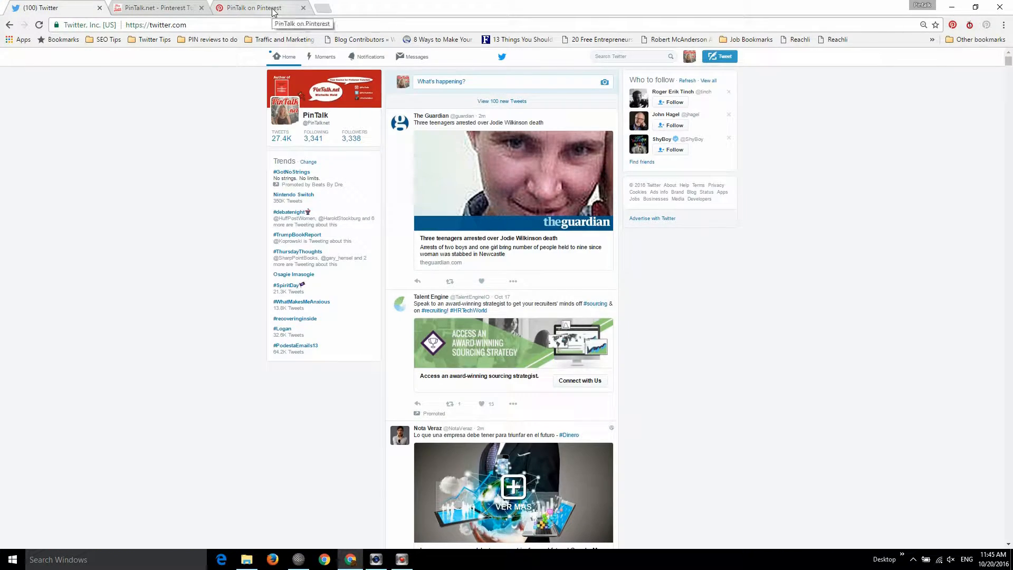
Step: Return from Twitter to the 'PinTalk on Pinterest' profile tab
{"action": "left_click", "coordinate": [252, 7]}
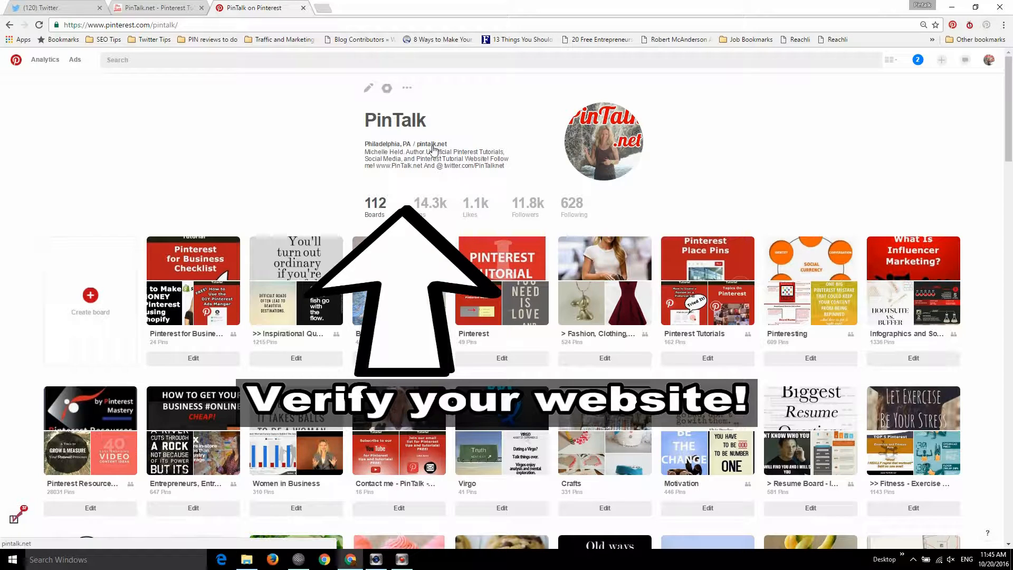
{"action": "right_click", "coordinate": [437, 144]}
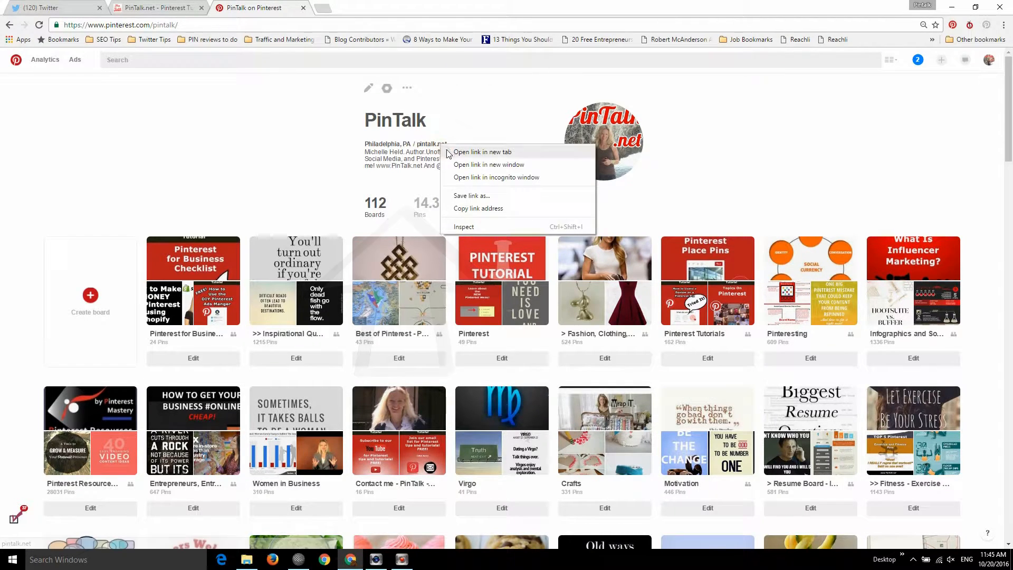
{"action": "left_click", "coordinate": [483, 152]}
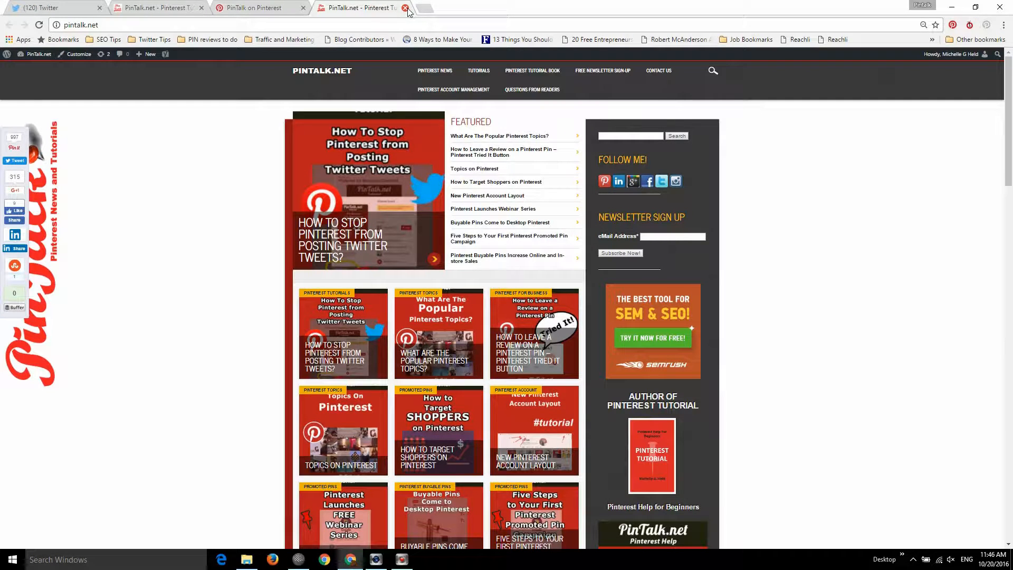
{"action": "left_click", "coordinate": [406, 7]}
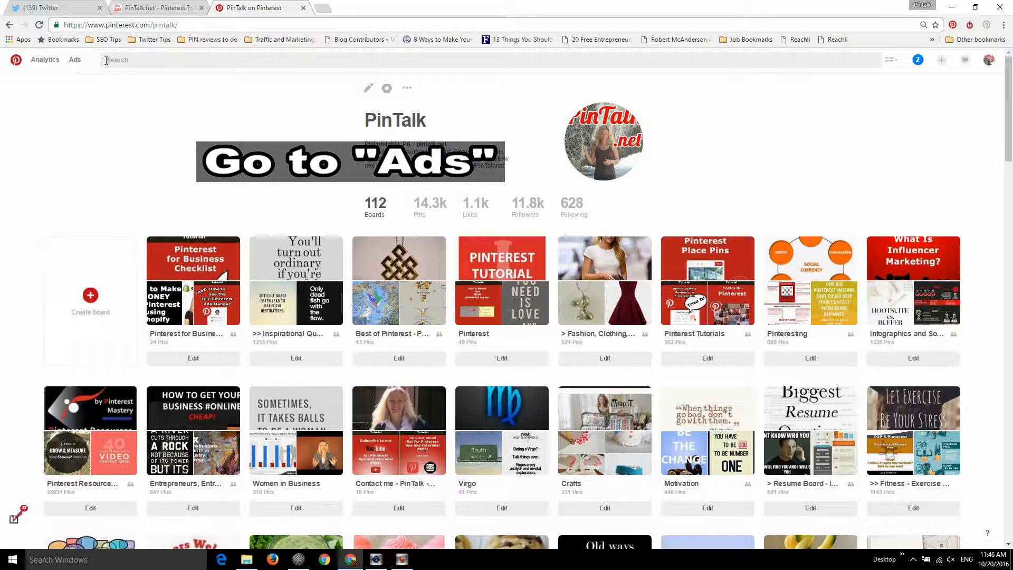
Step: Open the PinTalk Ads dashboard showing zero impressions and $0.00 spend
{"action": "left_click", "coordinate": [75, 60]}
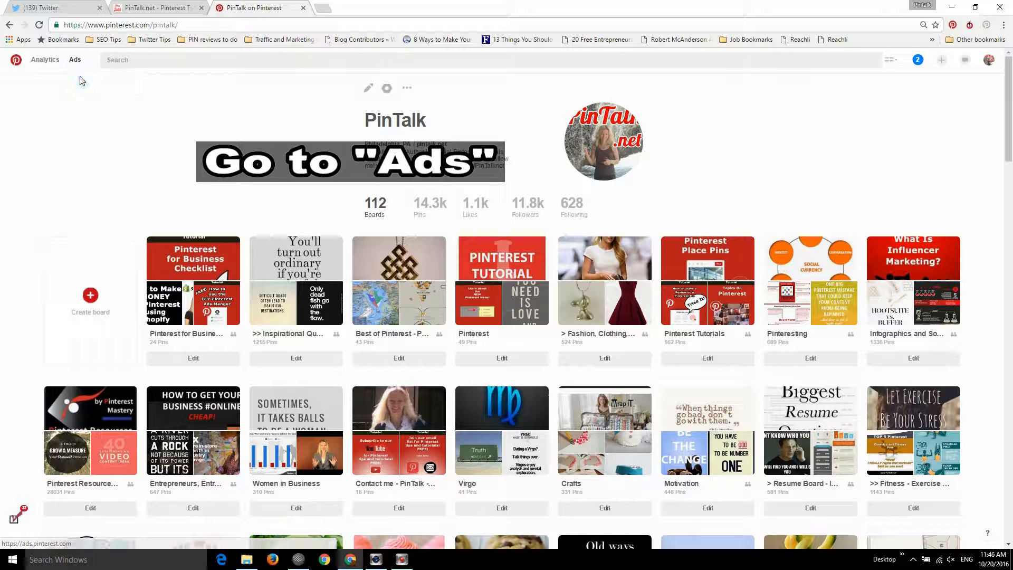
{"action": "left_click", "coordinate": [75, 59]}
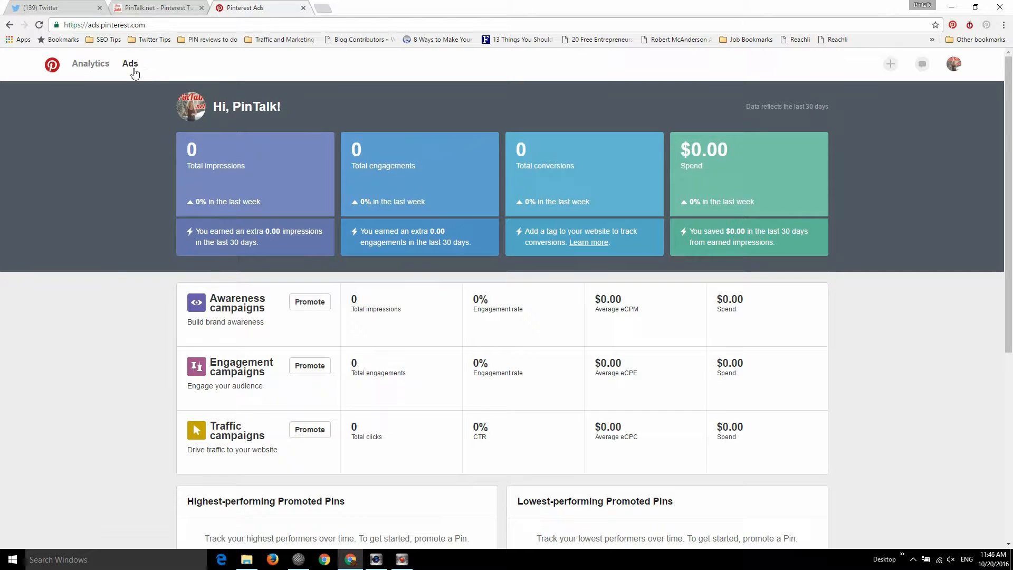
{"action": "left_click", "coordinate": [130, 64]}
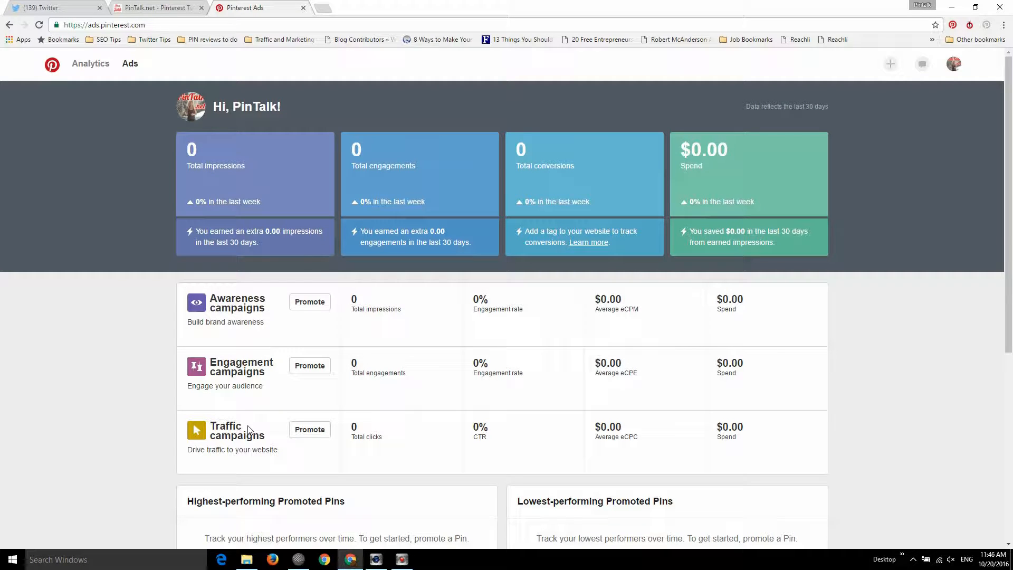
{"action": "mouse_move", "coordinate": [268, 326]}
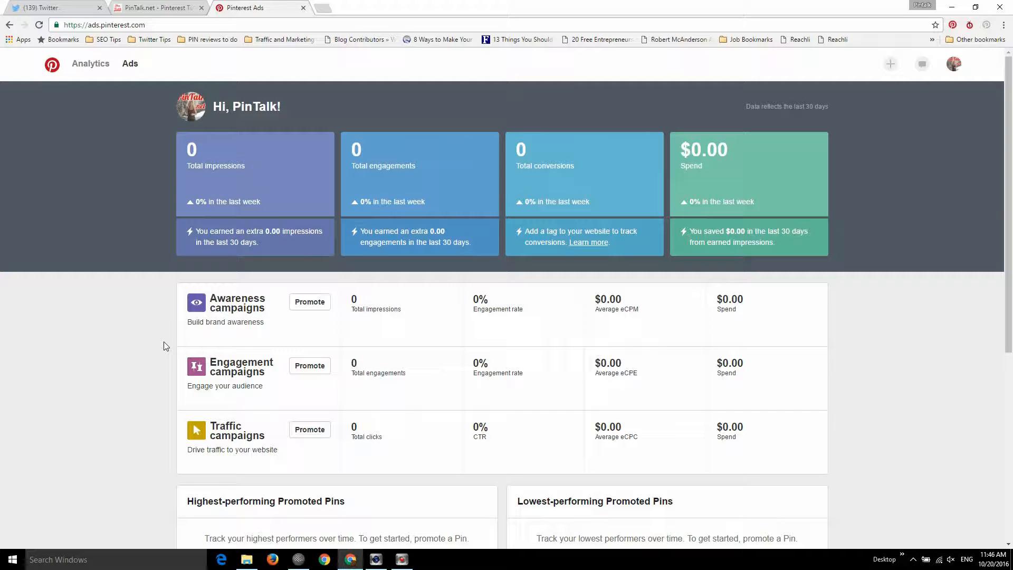
{"action": "mouse_move", "coordinate": [268, 397]}
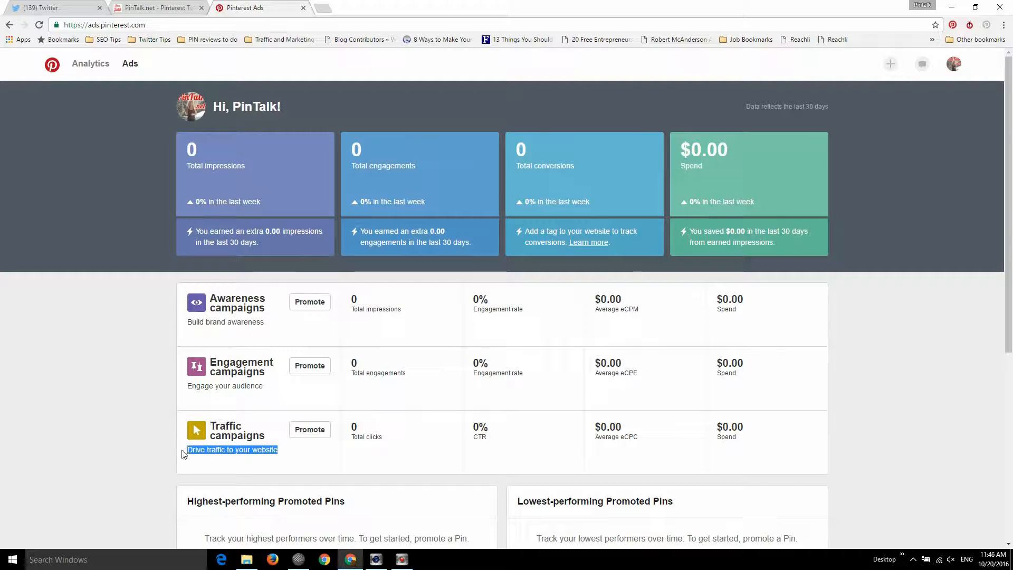
{"action": "mouse_move", "coordinate": [224, 412]}
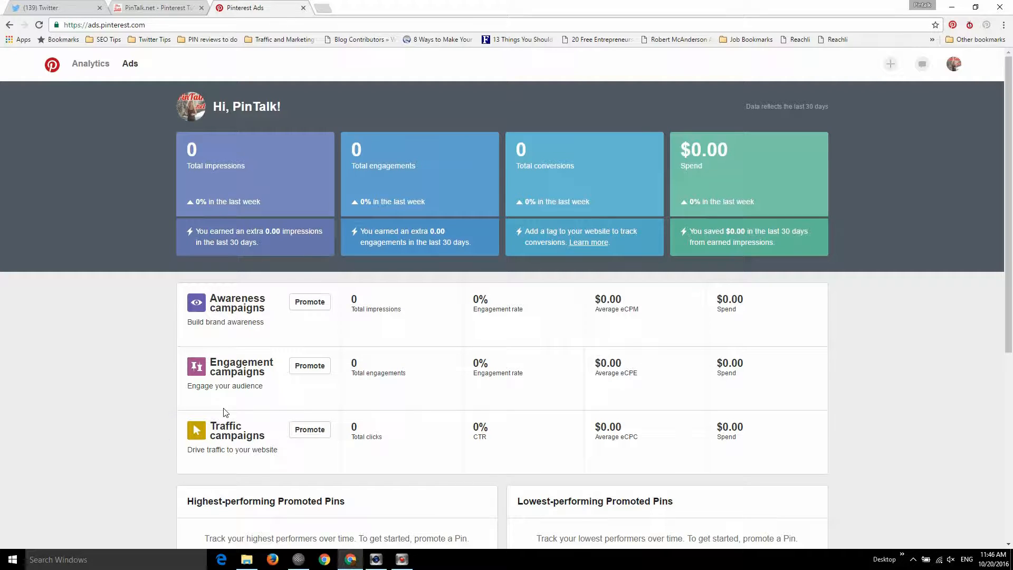
{"action": "mouse_move", "coordinate": [262, 398]}
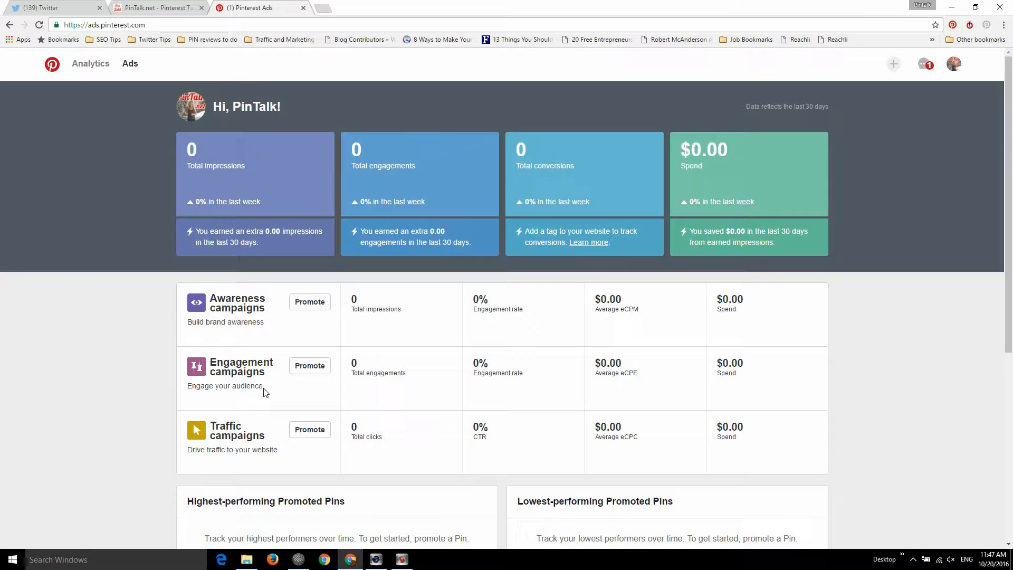
{"action": "mouse_move", "coordinate": [264, 447]}
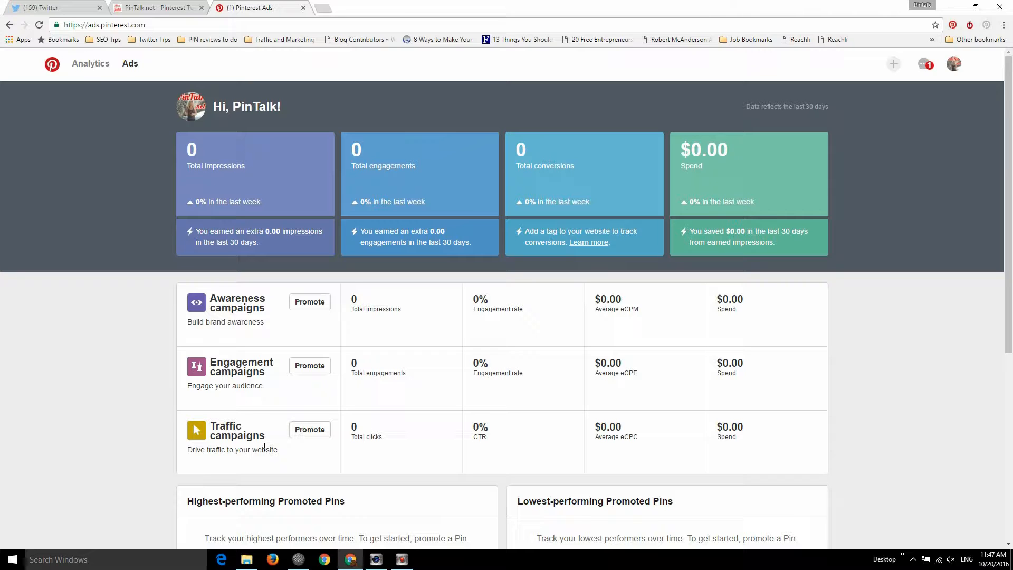
{"action": "left_click", "coordinate": [130, 63]}
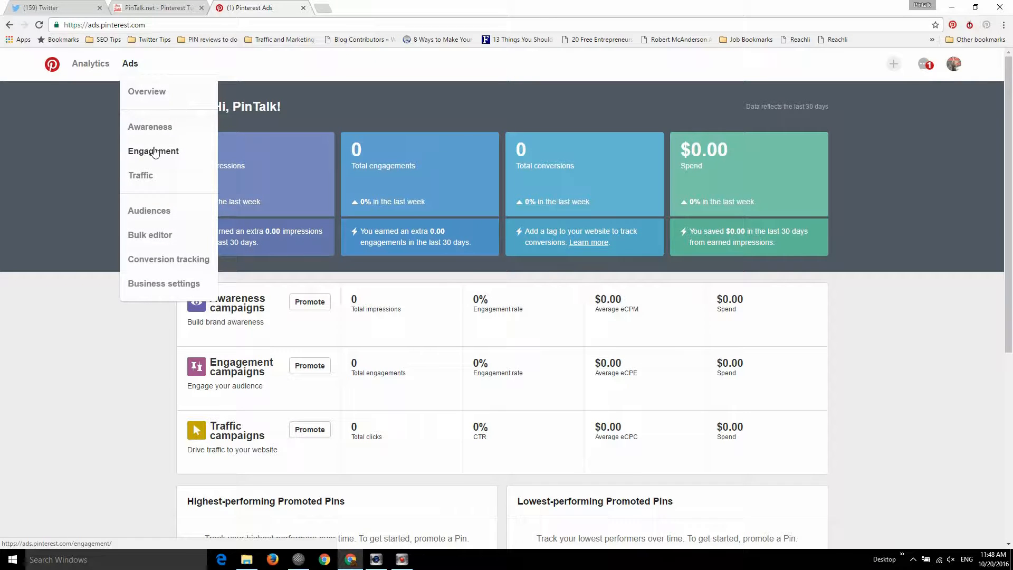
{"action": "mouse_move", "coordinate": [163, 271]}
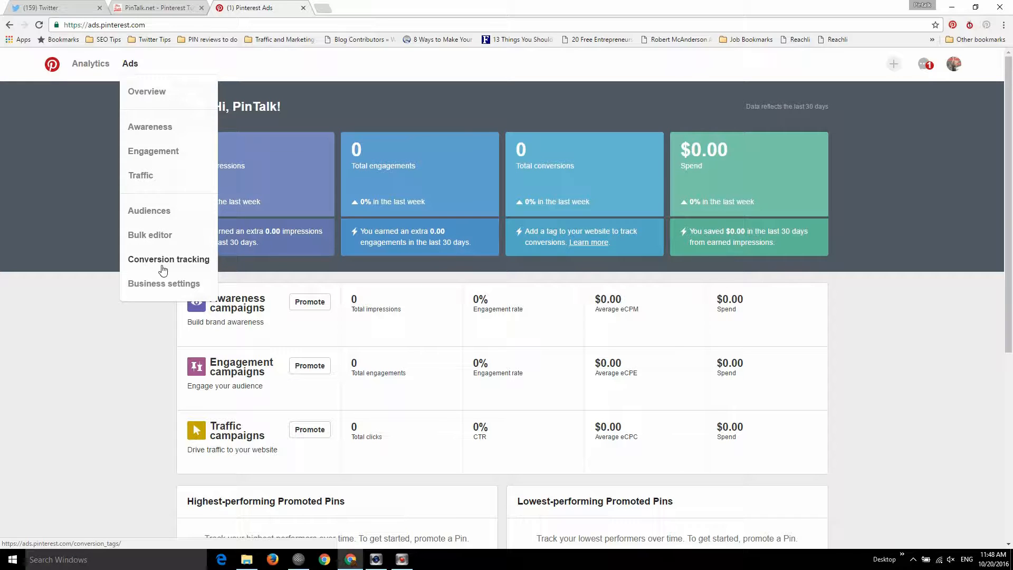
Step: Open the conversion tags page listing the unverified Pintalk tag and three older tags
{"action": "left_click", "coordinate": [168, 259]}
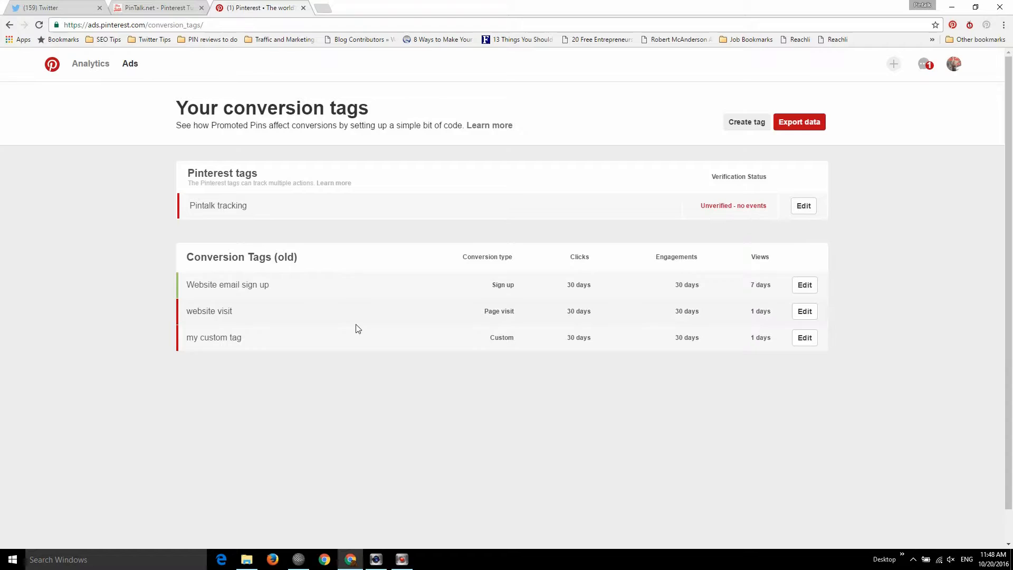
{"action": "mouse_move", "coordinate": [335, 356]}
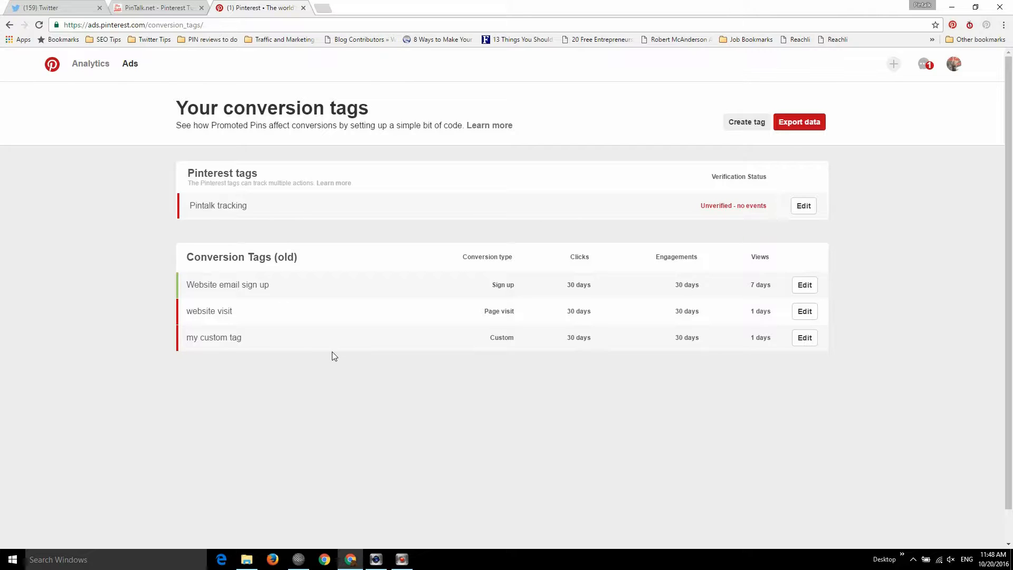
{"action": "mouse_move", "coordinate": [252, 311]}
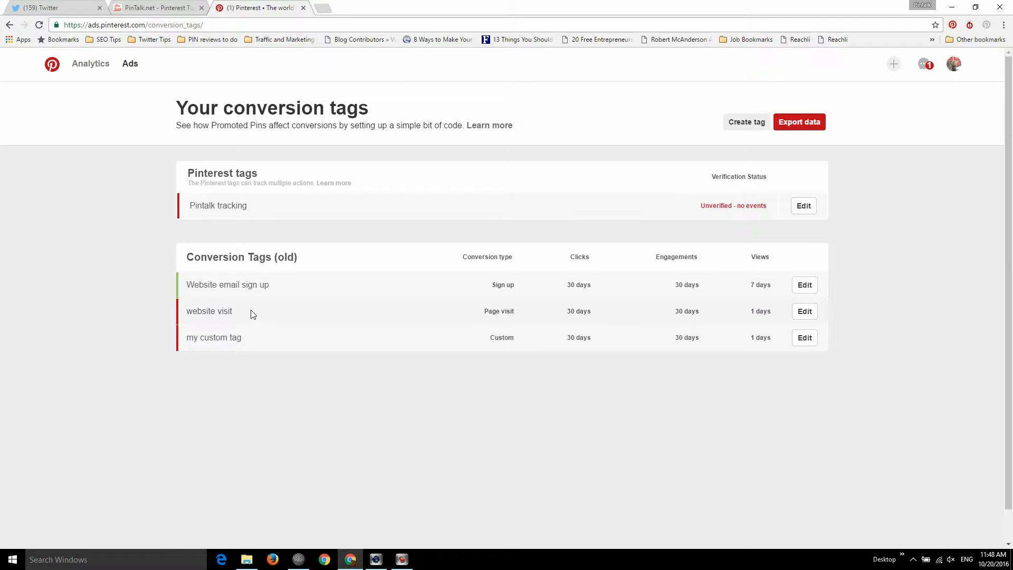
{"action": "mouse_move", "coordinate": [253, 342]}
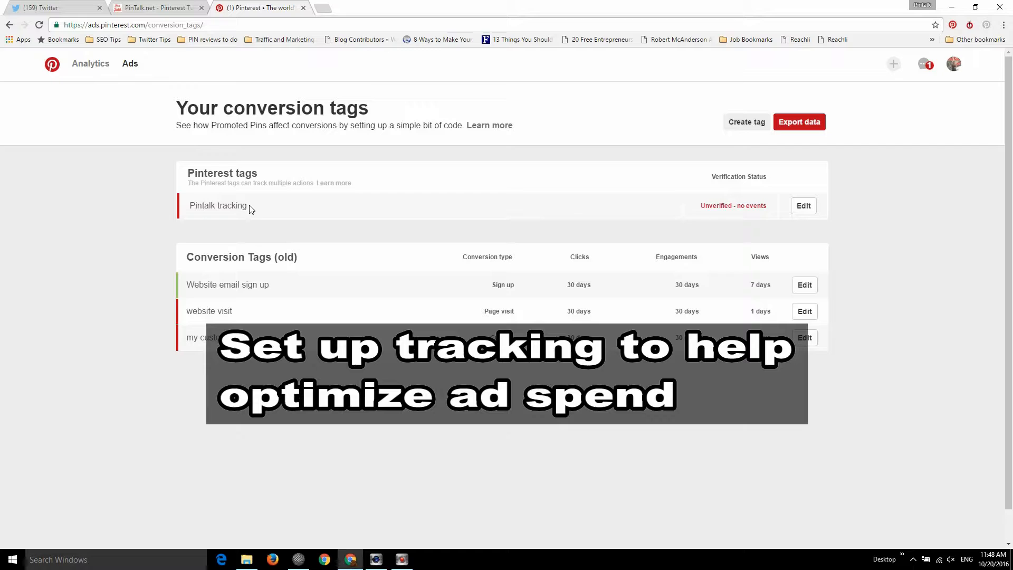
{"action": "mouse_move", "coordinate": [595, 254]}
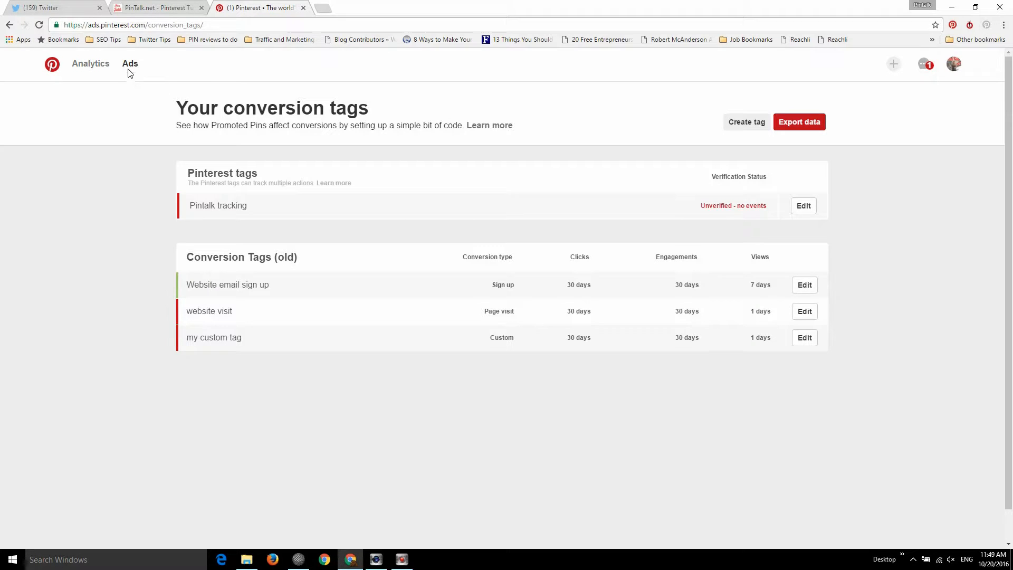
{"action": "left_click", "coordinate": [129, 63]}
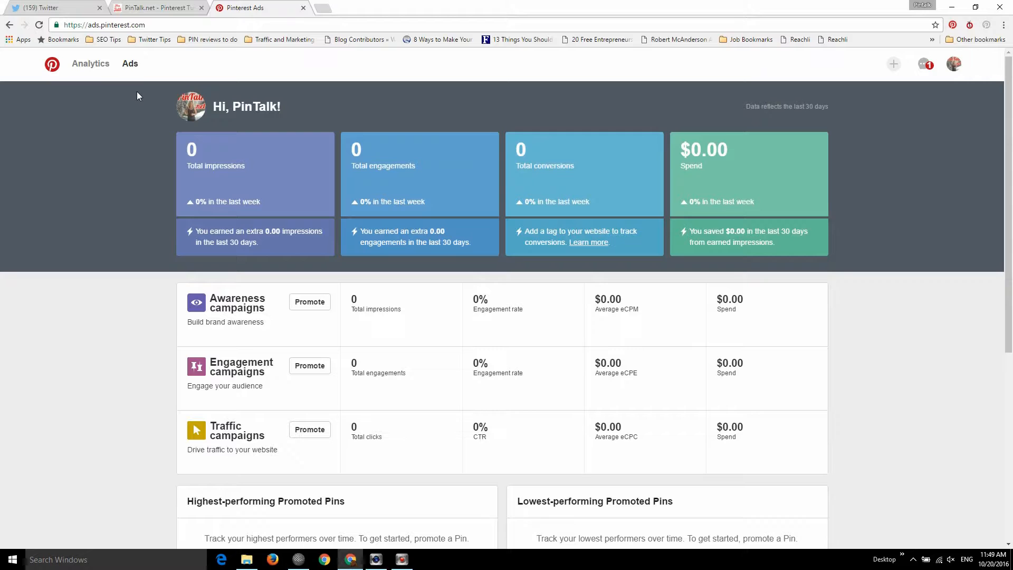
Step: Go to the empty Audiences page and open the 'Create an audience' dialog
{"action": "left_click", "coordinate": [130, 63]}
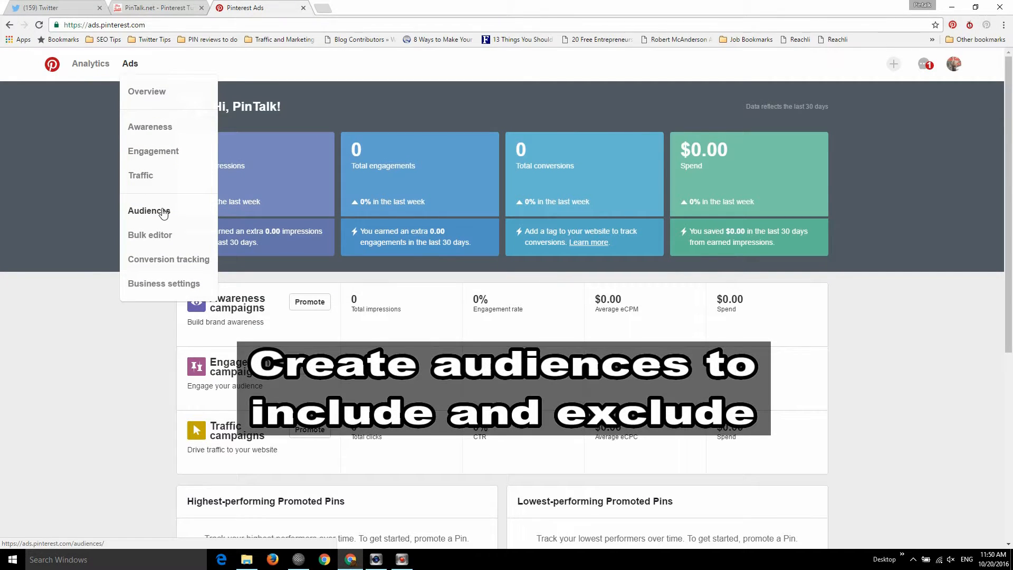
{"action": "left_click", "coordinate": [148, 210]}
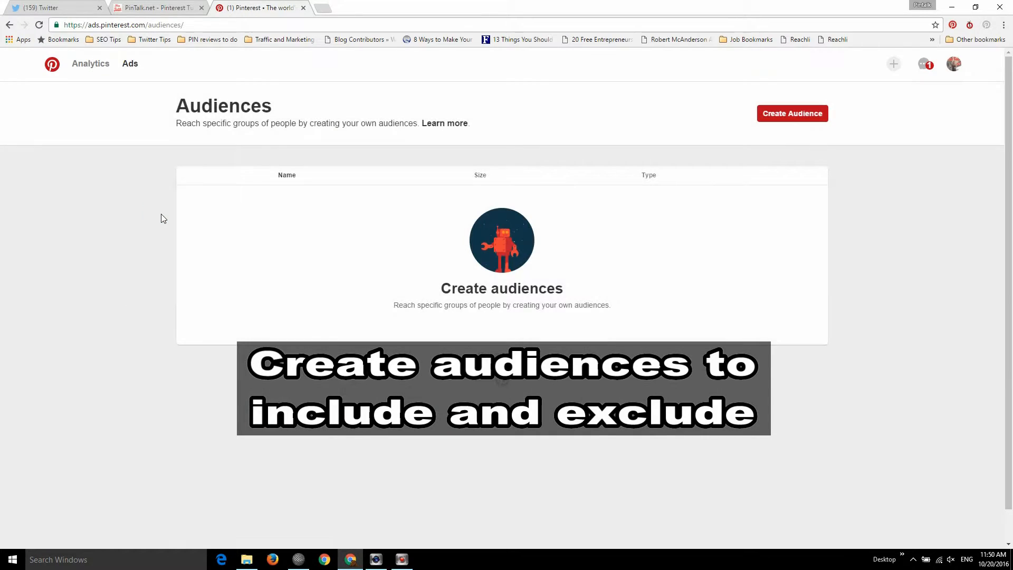
{"action": "mouse_move", "coordinate": [397, 161]}
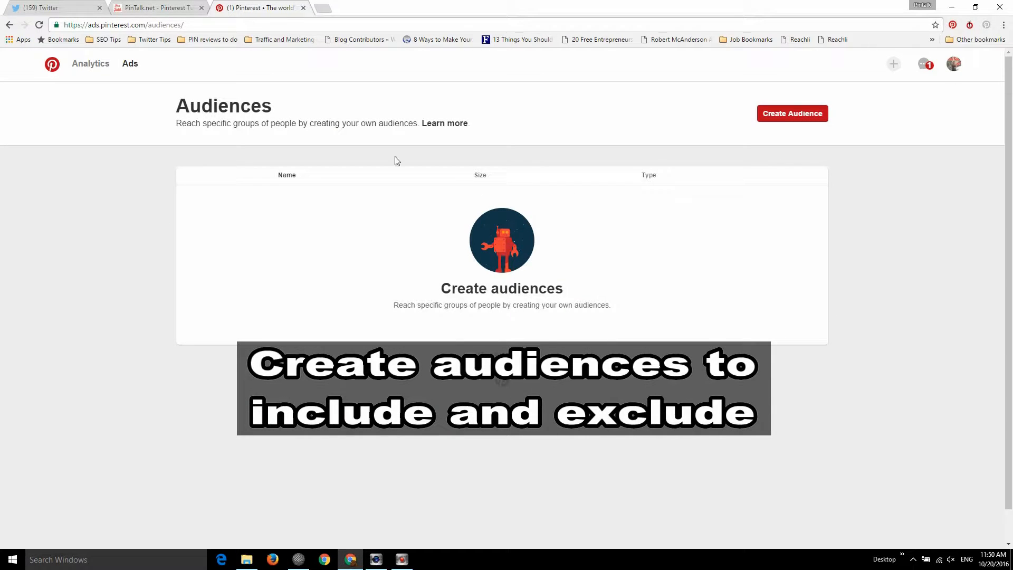
{"action": "left_click", "coordinate": [129, 63]}
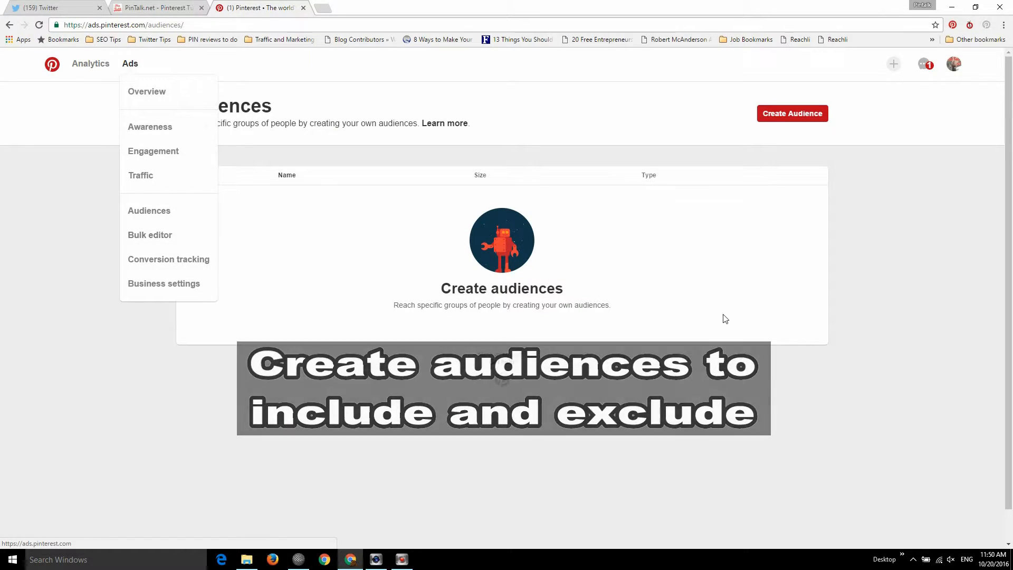
{"action": "left_click", "coordinate": [793, 113]}
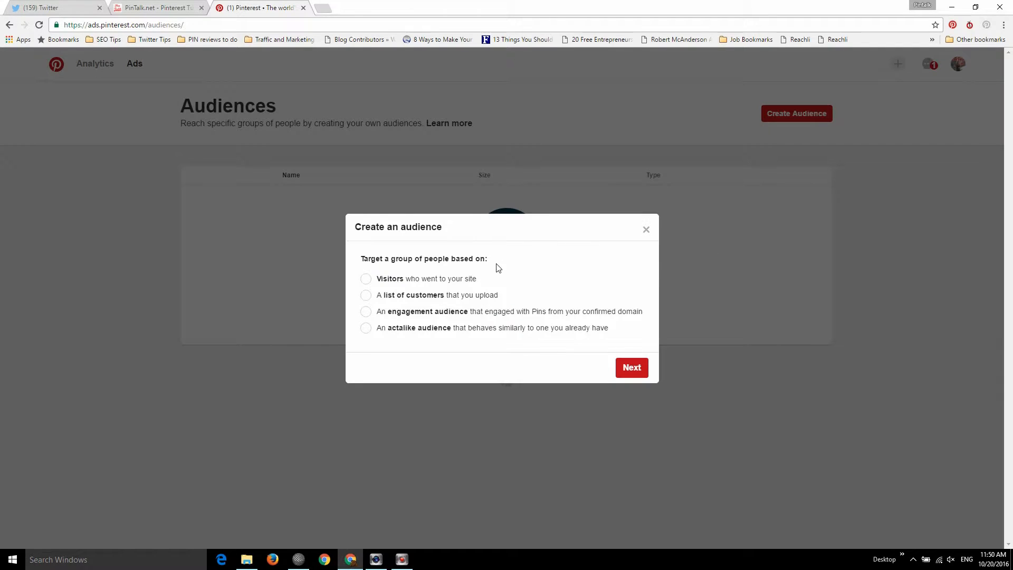
{"action": "mouse_move", "coordinate": [380, 286]}
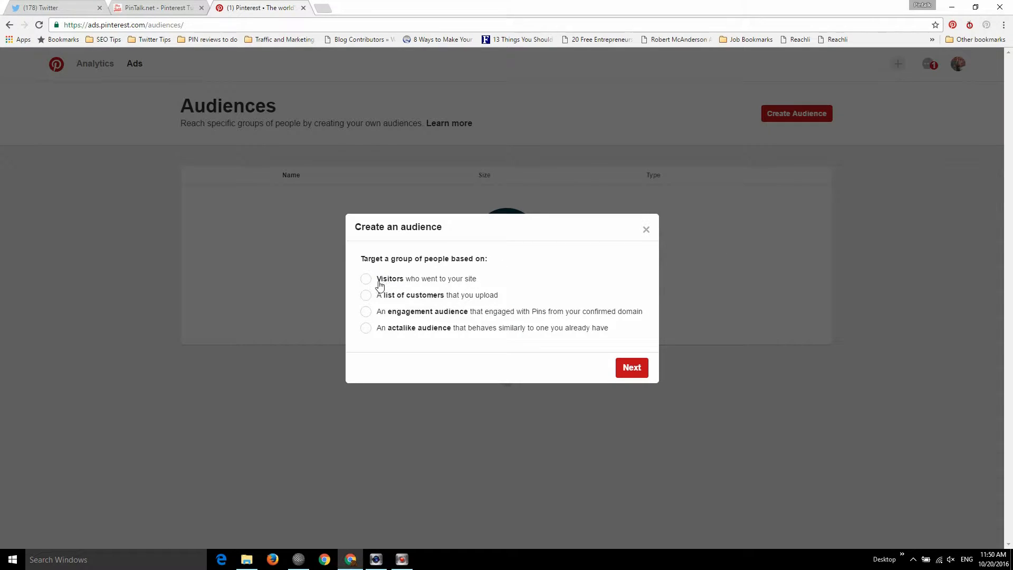
Step: Try site visitors, customer list and engagement options, settling on an actalike audience
{"action": "left_click", "coordinate": [366, 278]}
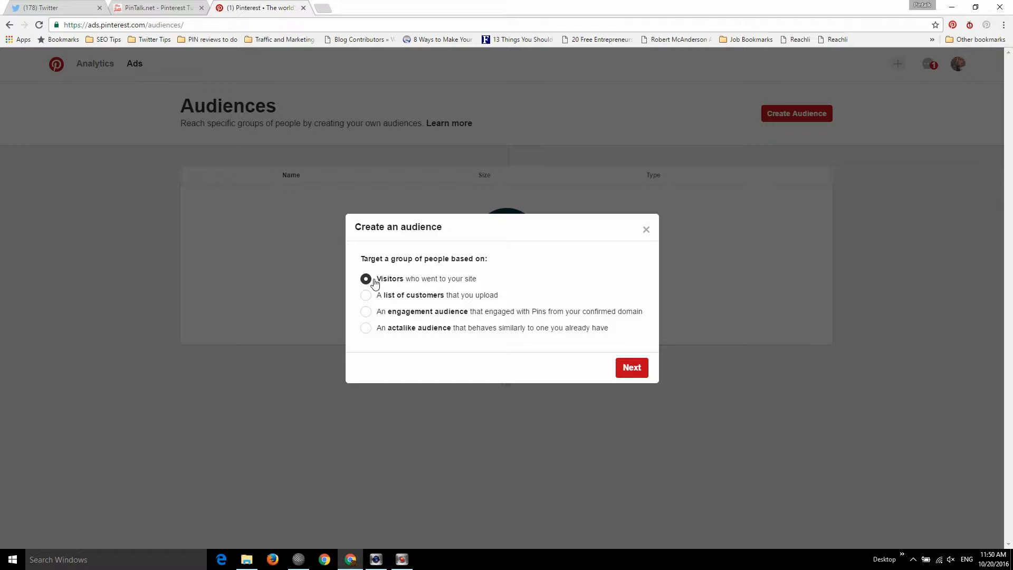
{"action": "left_click", "coordinate": [366, 294]}
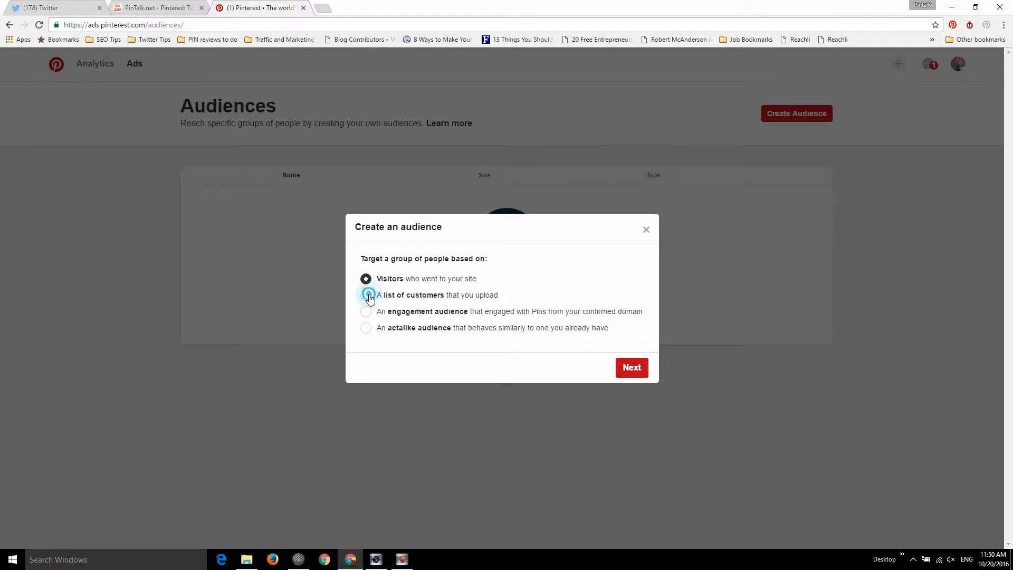
{"action": "left_click", "coordinate": [366, 295]}
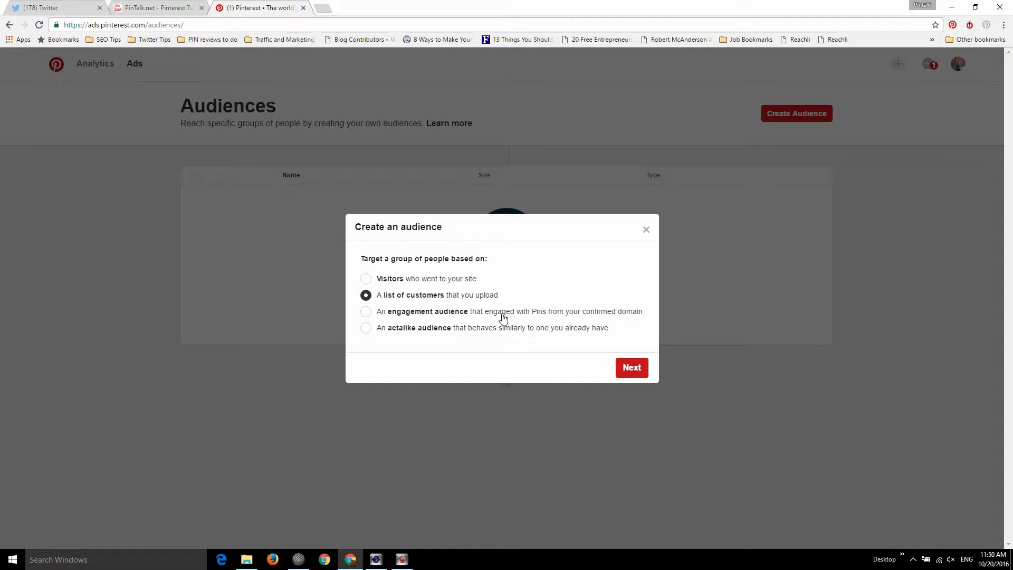
{"action": "mouse_move", "coordinate": [503, 304]}
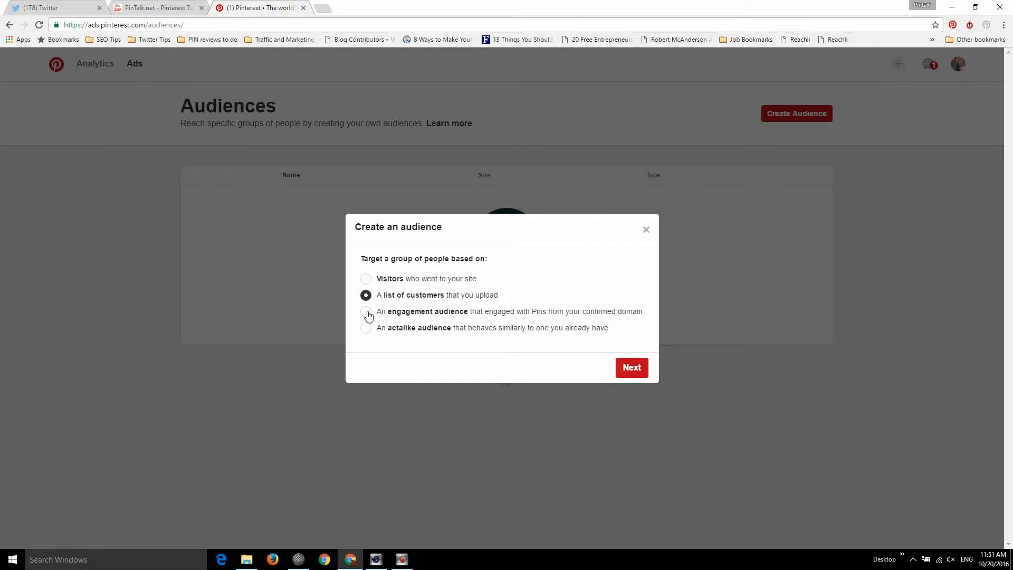
{"action": "left_click", "coordinate": [366, 310]}
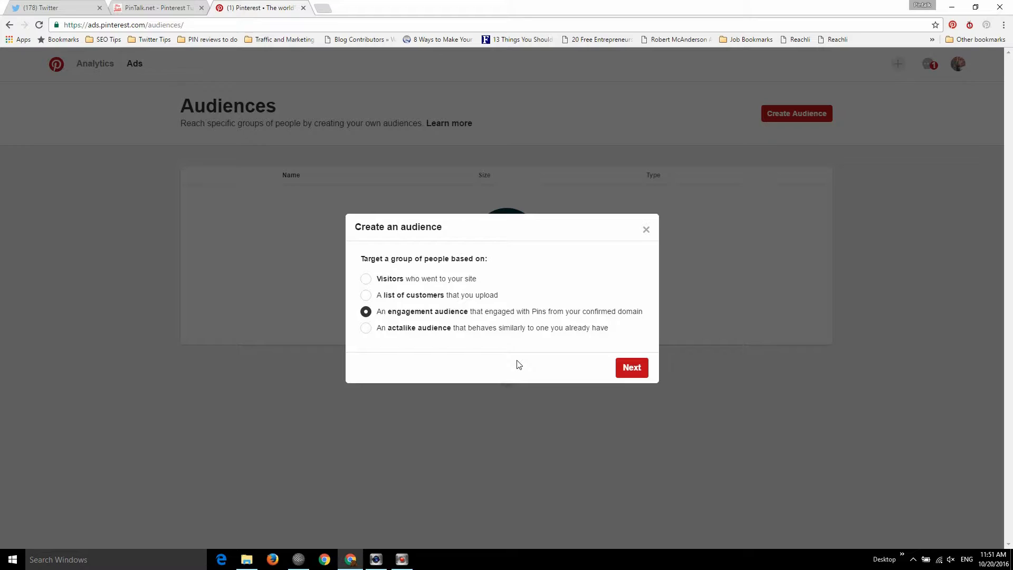
{"action": "mouse_move", "coordinate": [534, 366]}
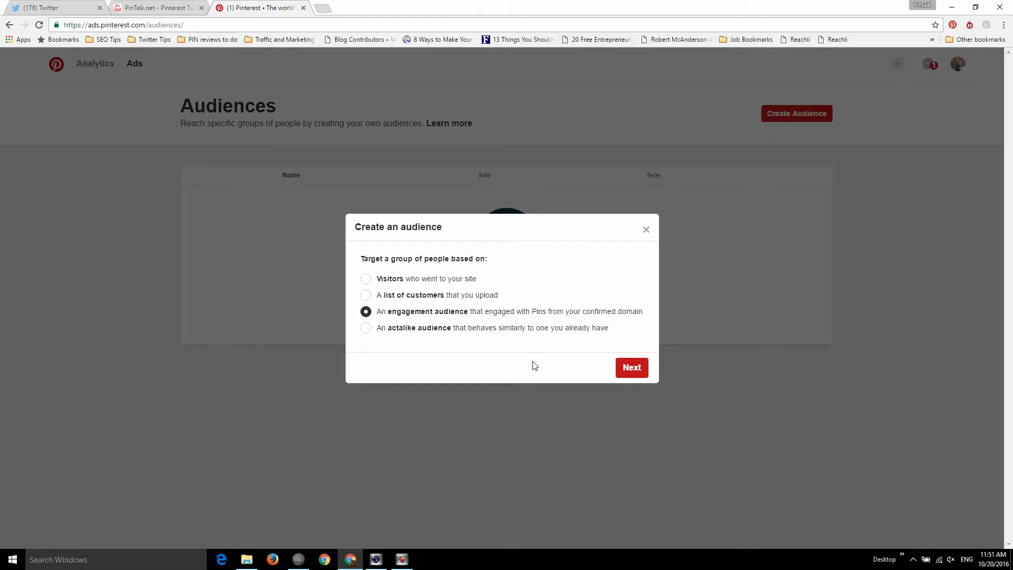
{"action": "mouse_move", "coordinate": [376, 333]}
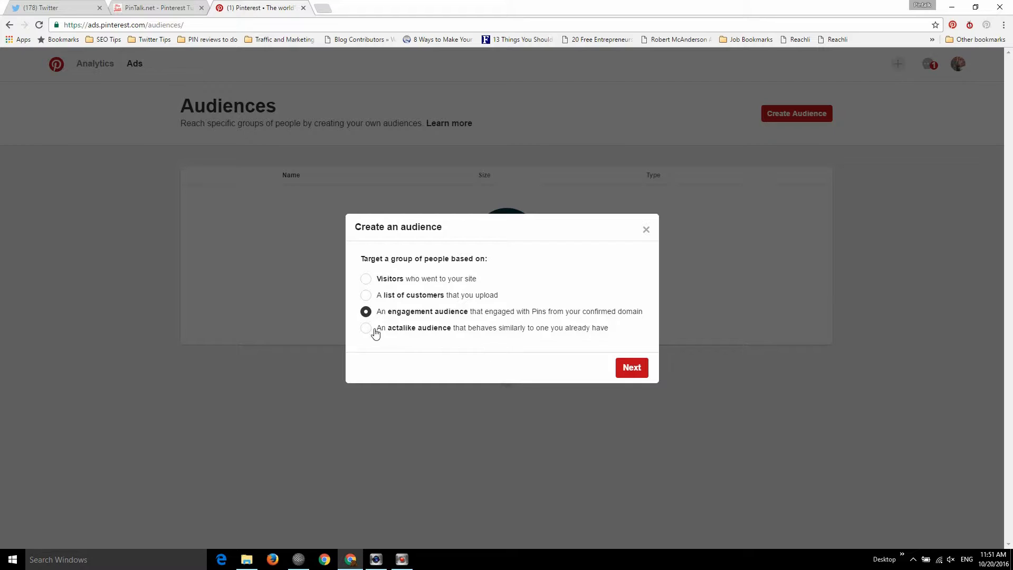
{"action": "left_click", "coordinate": [366, 328]}
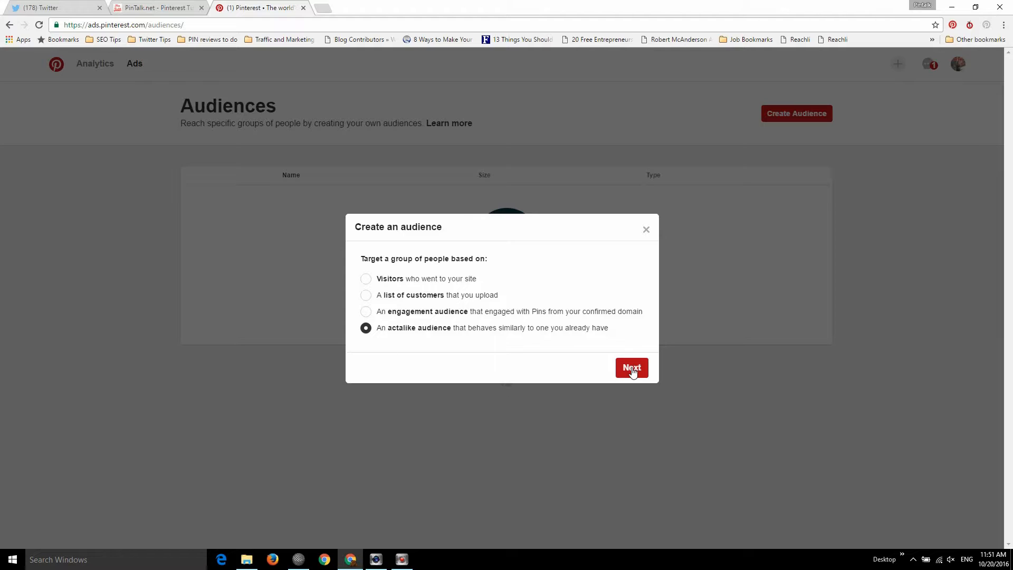
Step: Open and close the actalike audience form unsaved, then go to Traffic Campaigns
{"action": "left_click", "coordinate": [631, 367]}
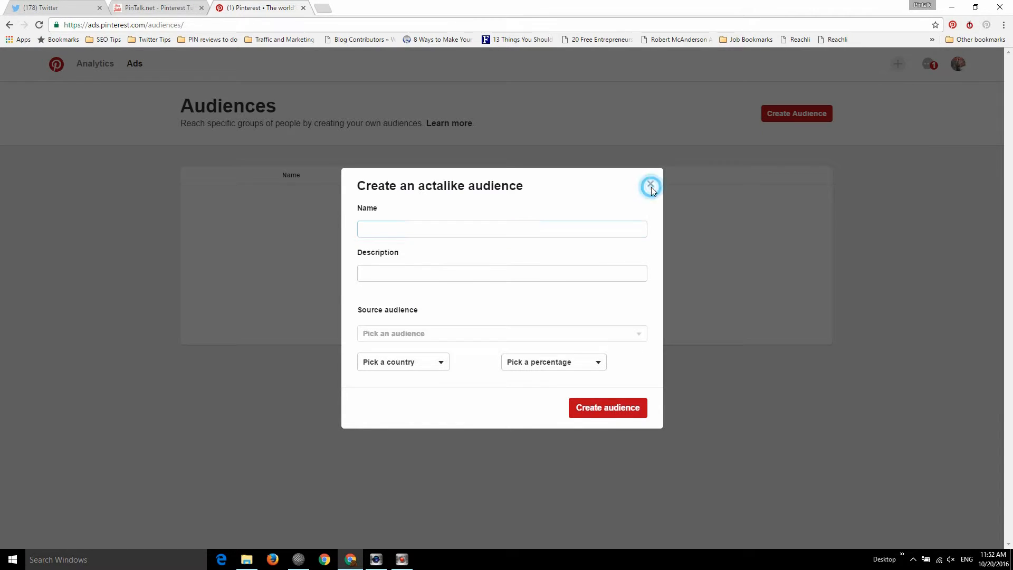
{"action": "left_click", "coordinate": [651, 186]}
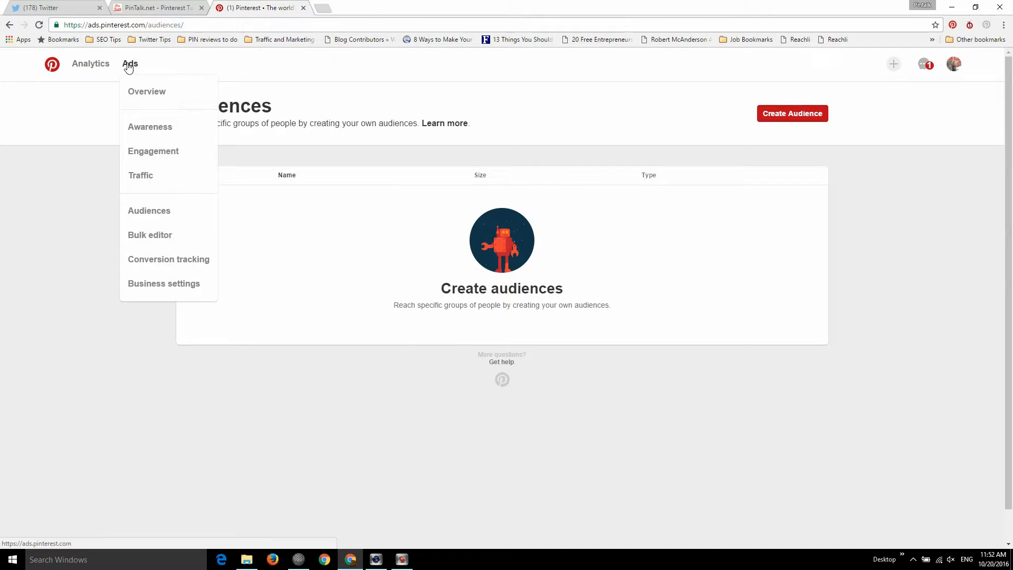
{"action": "mouse_move", "coordinate": [144, 134]}
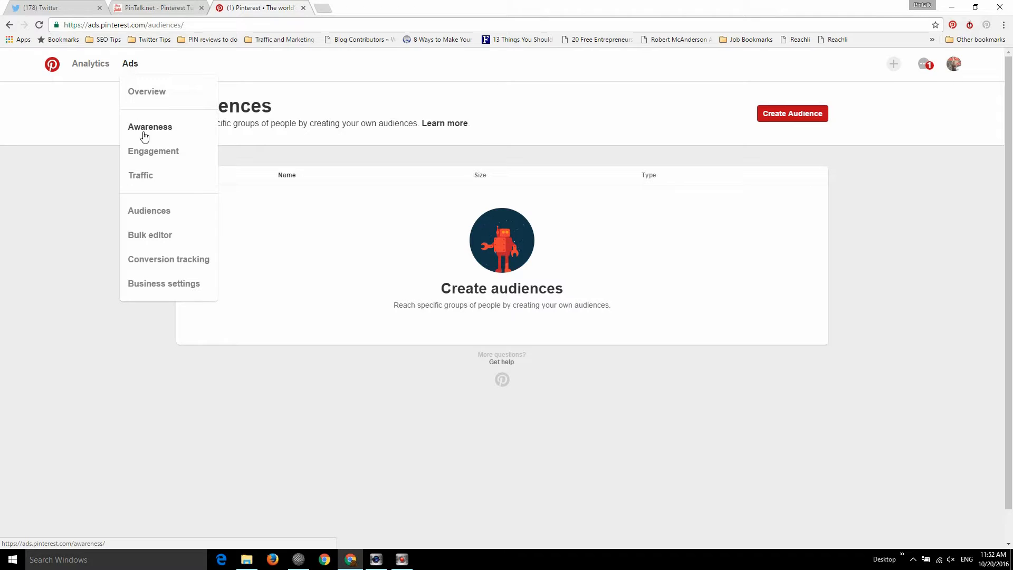
{"action": "left_click", "coordinate": [141, 175]}
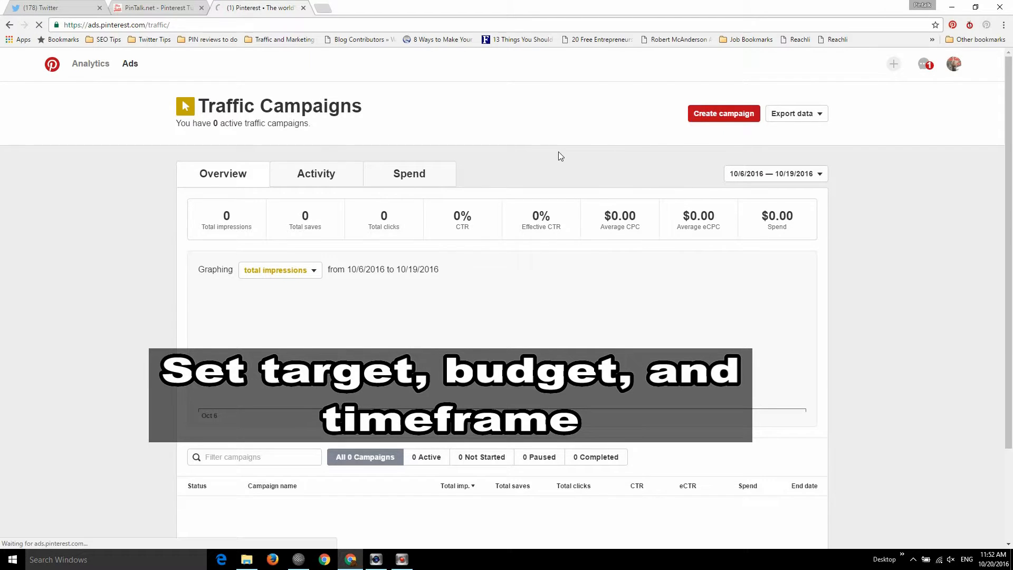
Step: Start a traffic campaign named 'sample campaign' with a $10.00 lifetime budget
{"action": "left_click", "coordinate": [723, 113]}
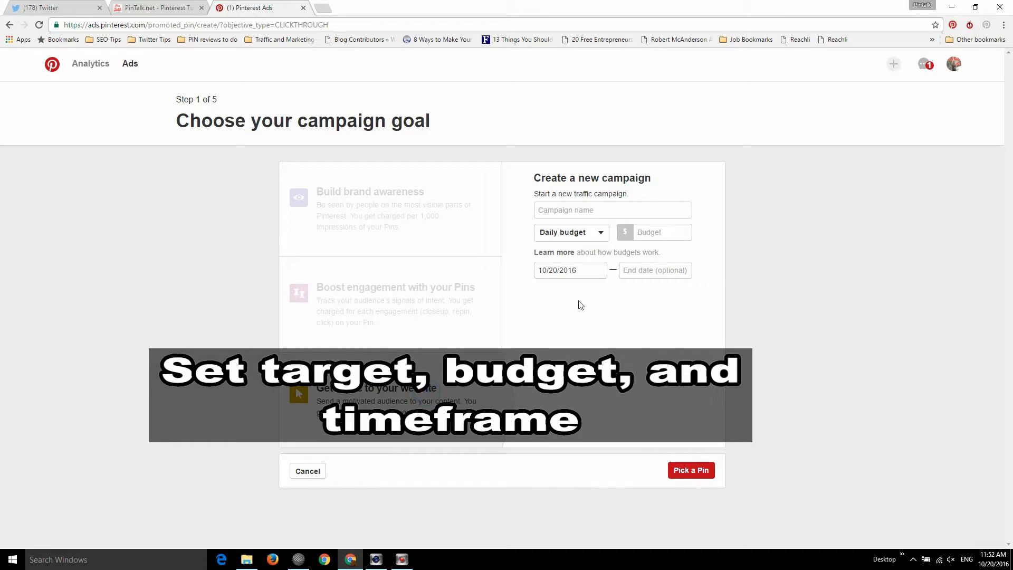
{"action": "left_click", "coordinate": [612, 209]}
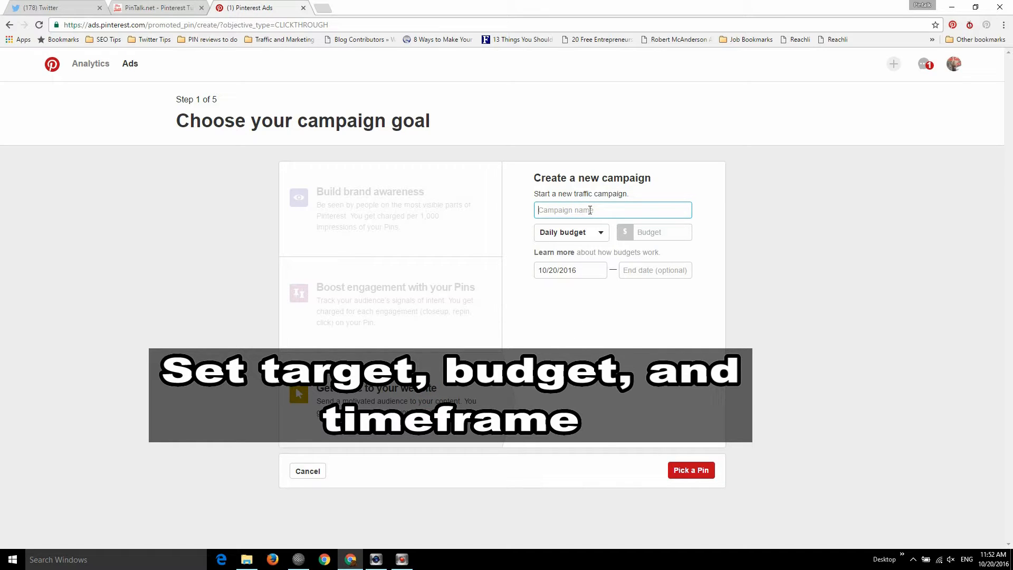
{"action": "type", "text": "sample campaign"}
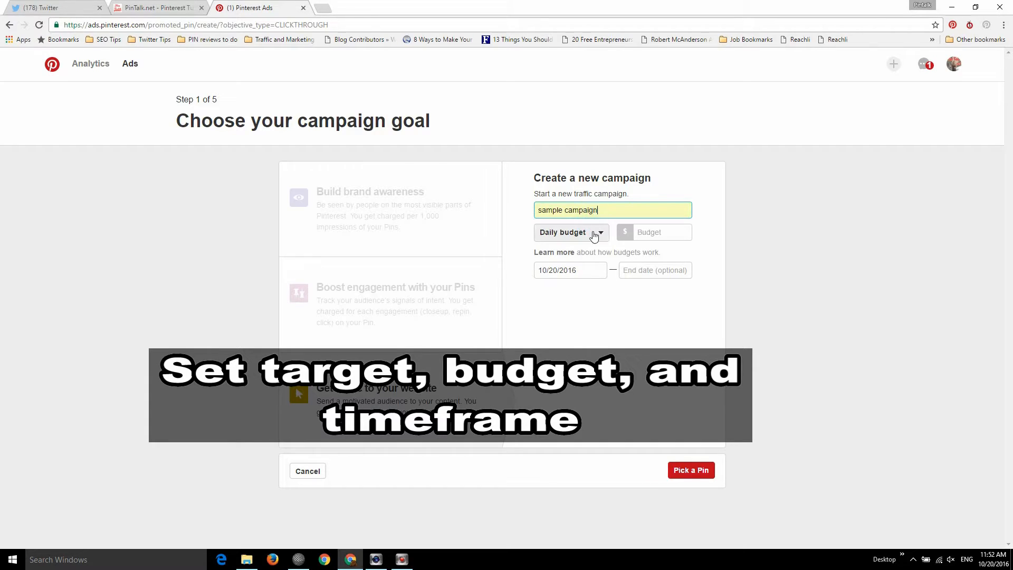
{"action": "left_click", "coordinate": [570, 232]}
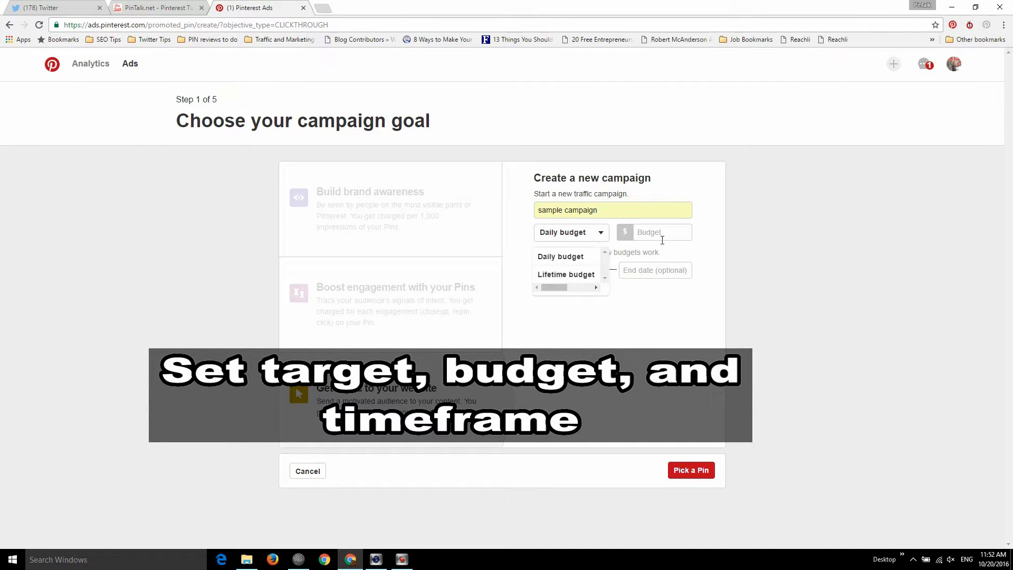
{"action": "left_click", "coordinate": [571, 233]}
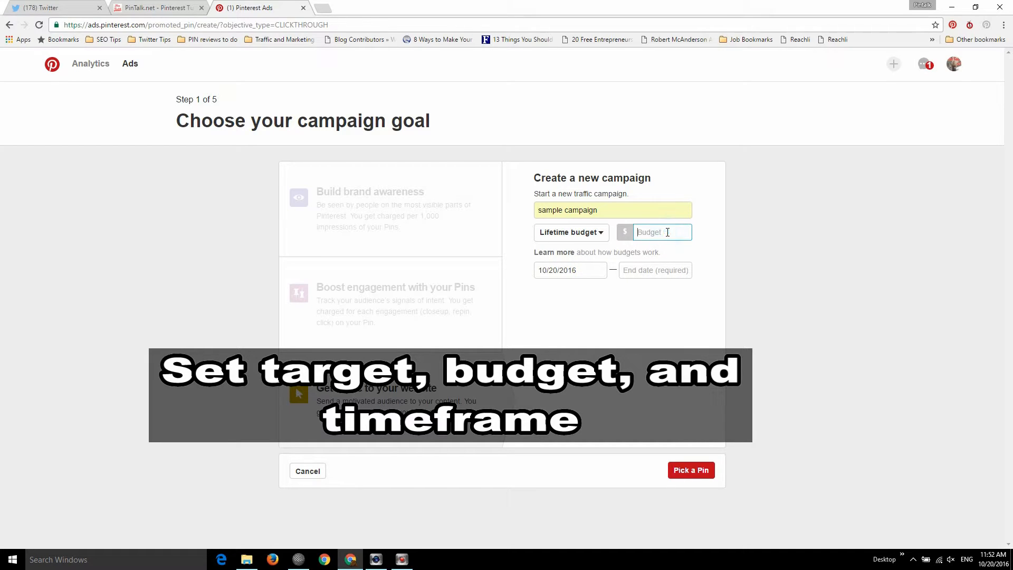
{"action": "type", "text": "2"}
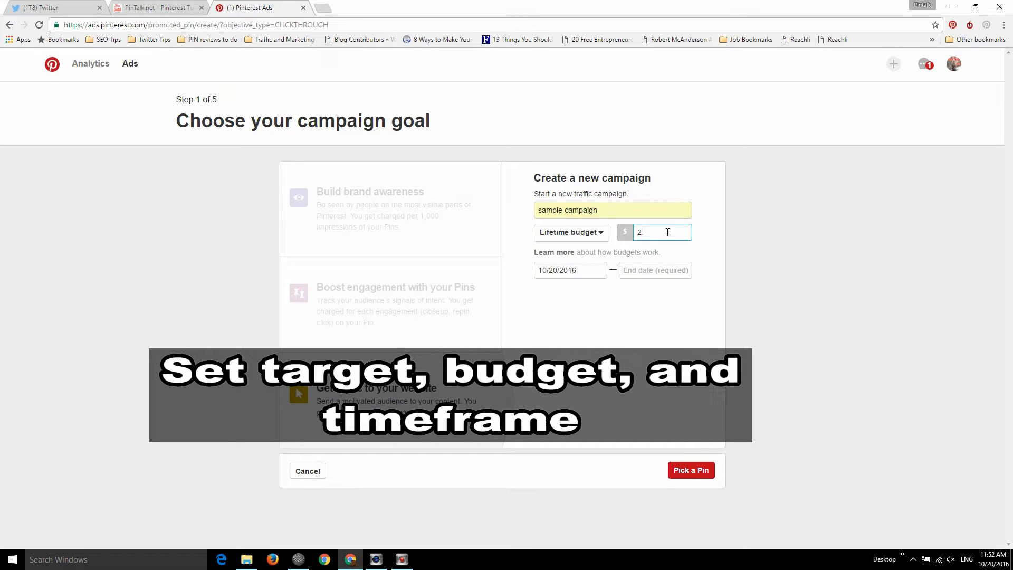
{"action": "type", "text": "0.00"}
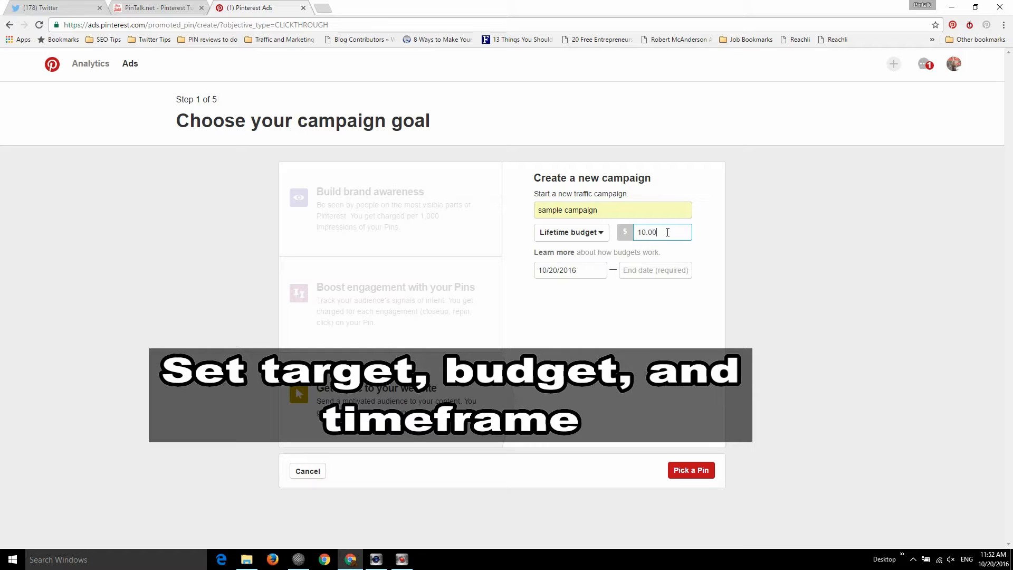
Step: Set the start date 10/22/2016 and an end date, reaching Pick a Pin
{"action": "left_click", "coordinate": [570, 270]}
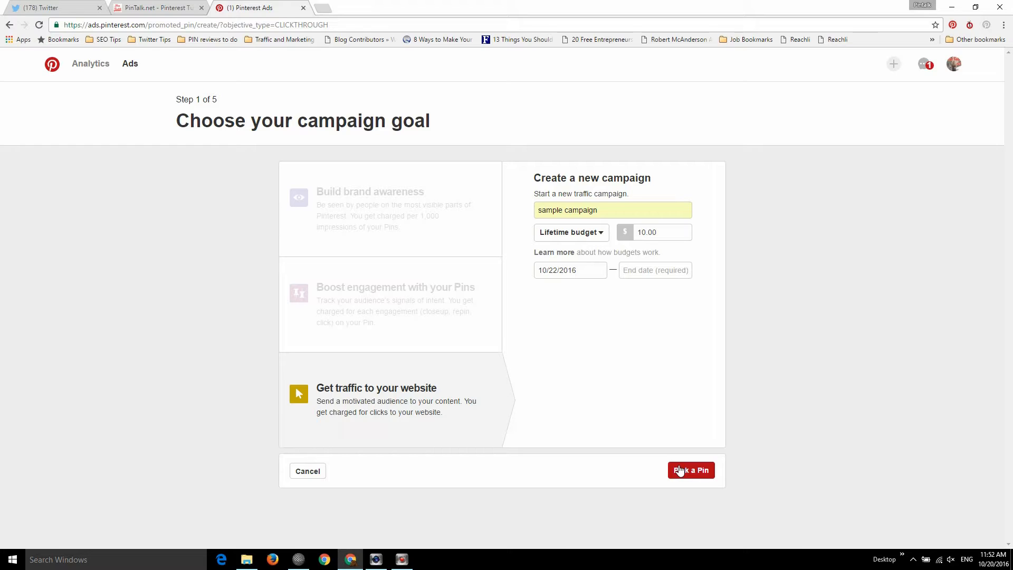
{"action": "left_click", "coordinate": [690, 470]}
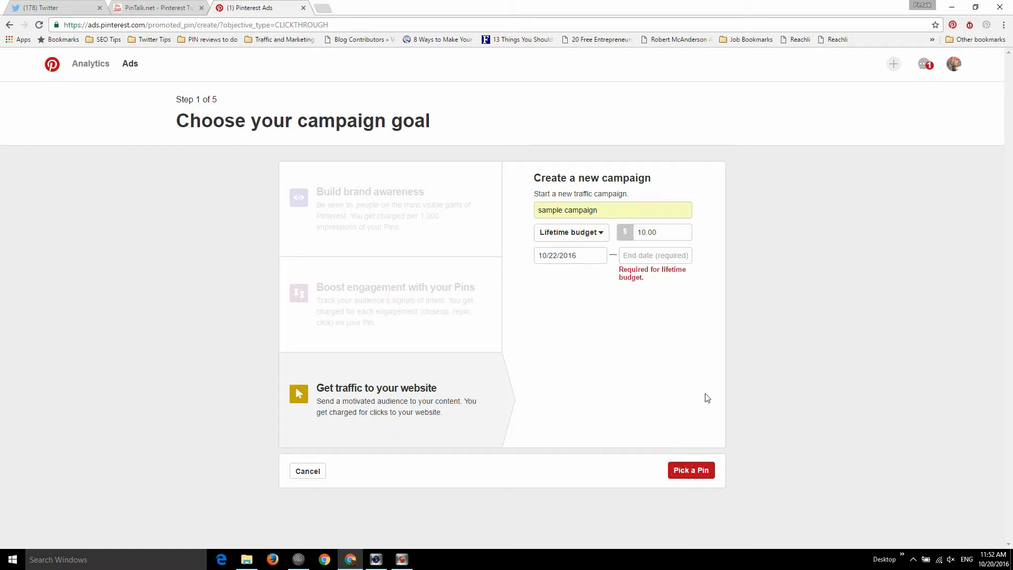
{"action": "left_click", "coordinate": [655, 255]}
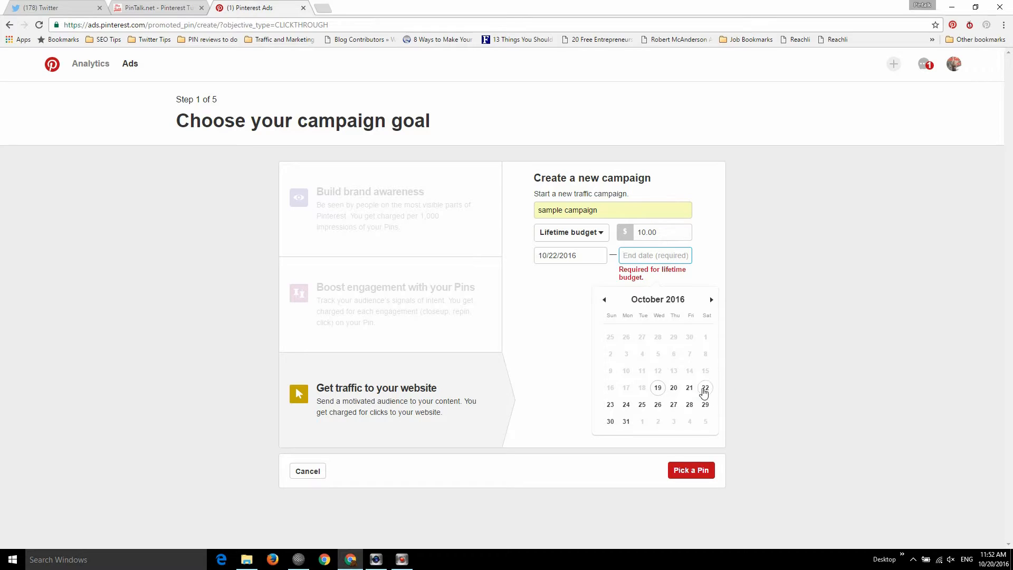
{"action": "left_click", "coordinate": [690, 469]}
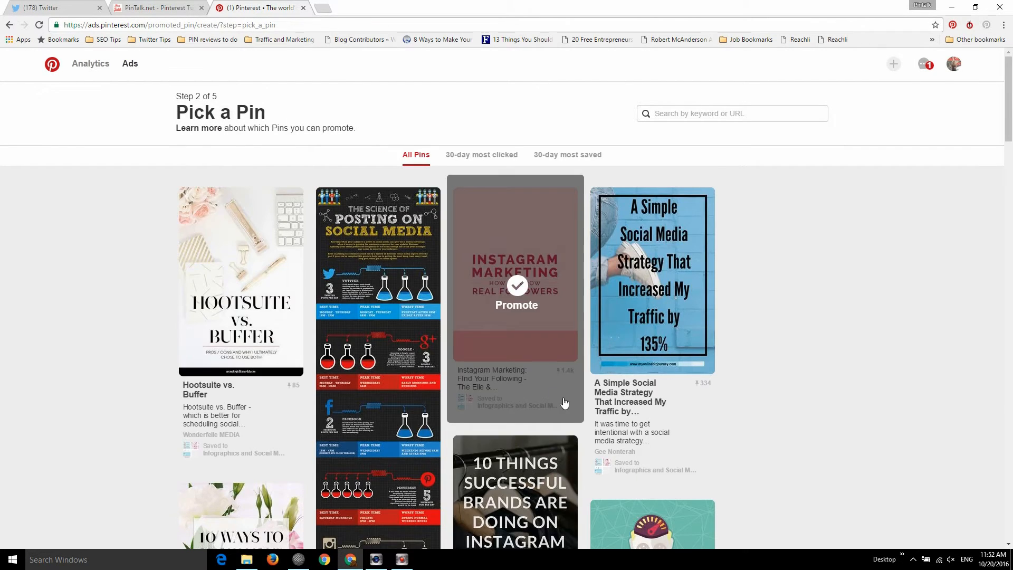
Step: Promote the 'How to Turn an Instagram Post into an Ad' Pin from the grid
{"action": "scroll", "scroll_direction": "down", "scroll_amount": 3}
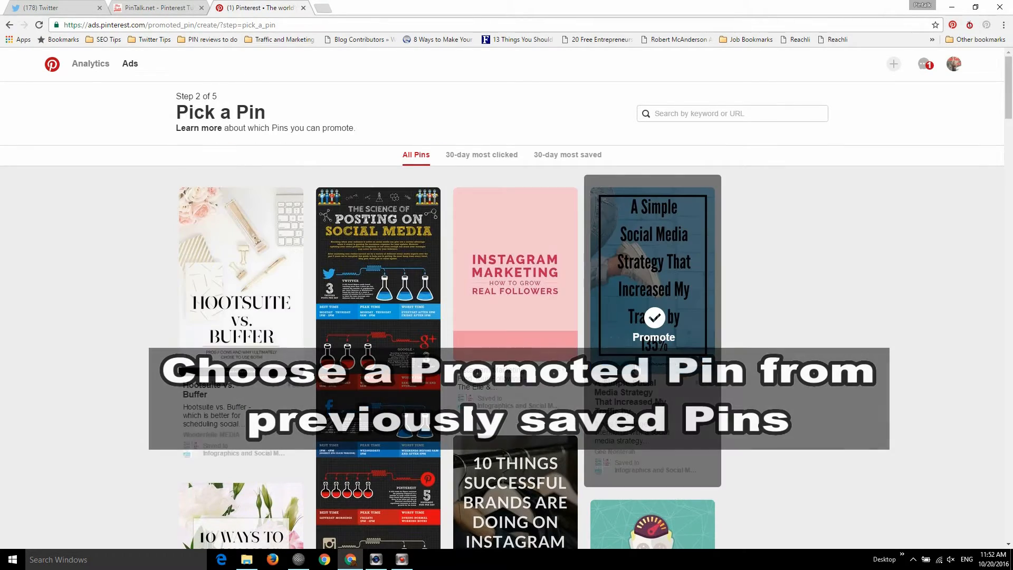
{"action": "scroll", "scroll_direction": "down", "scroll_amount": 3}
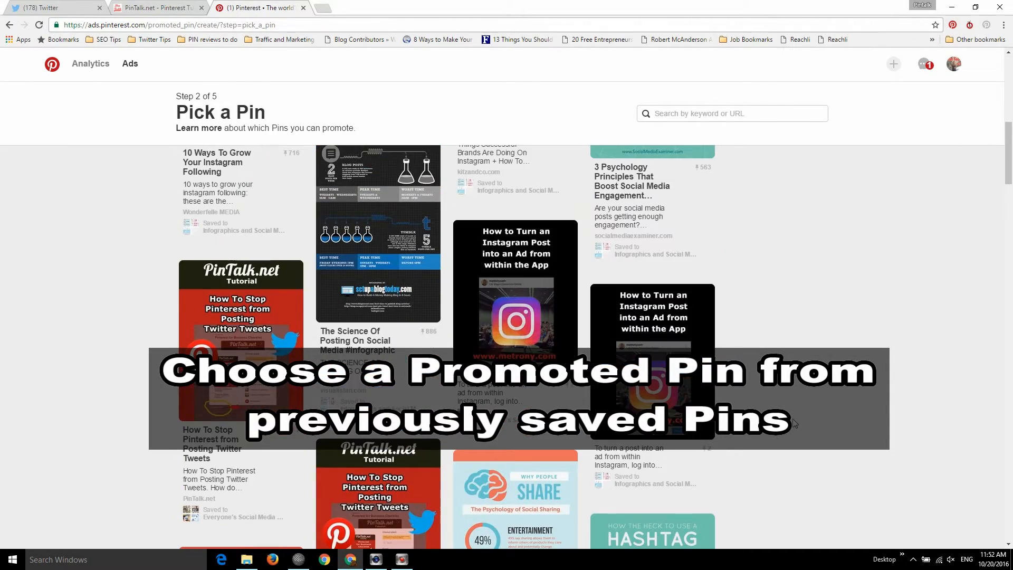
{"action": "mouse_move", "coordinate": [242, 323]}
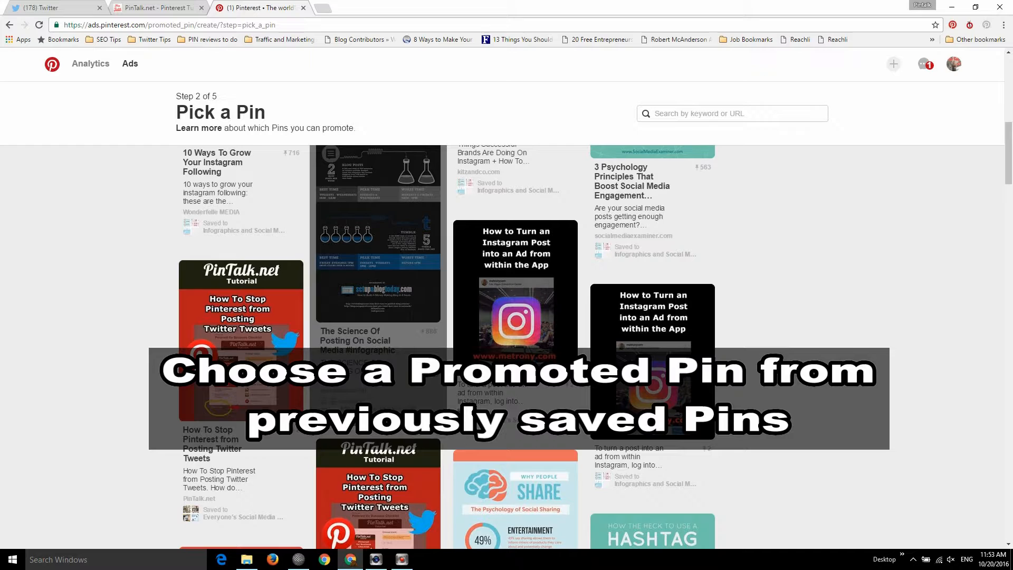
{"action": "mouse_move", "coordinate": [274, 335]}
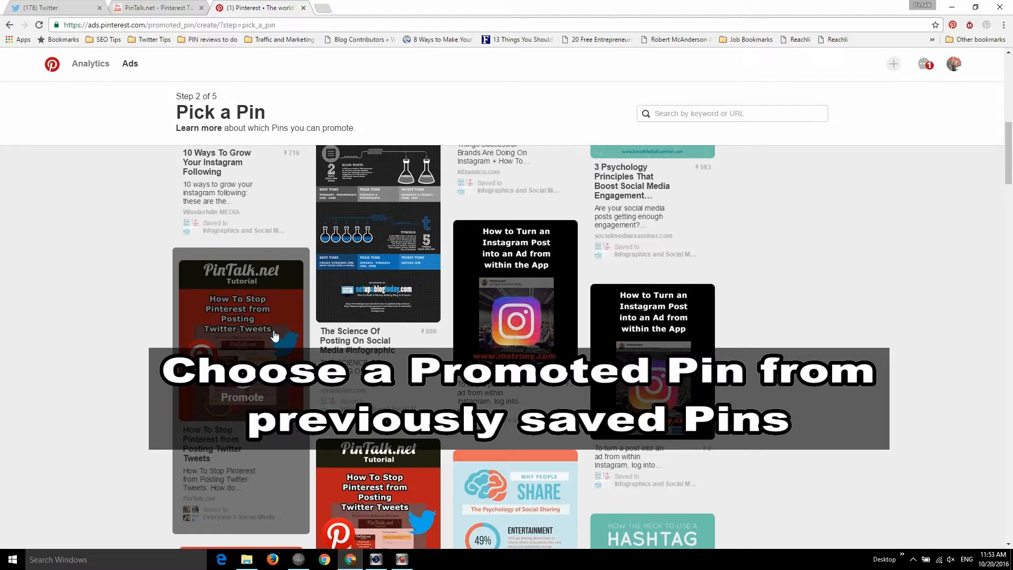
{"action": "left_click", "coordinate": [515, 308]}
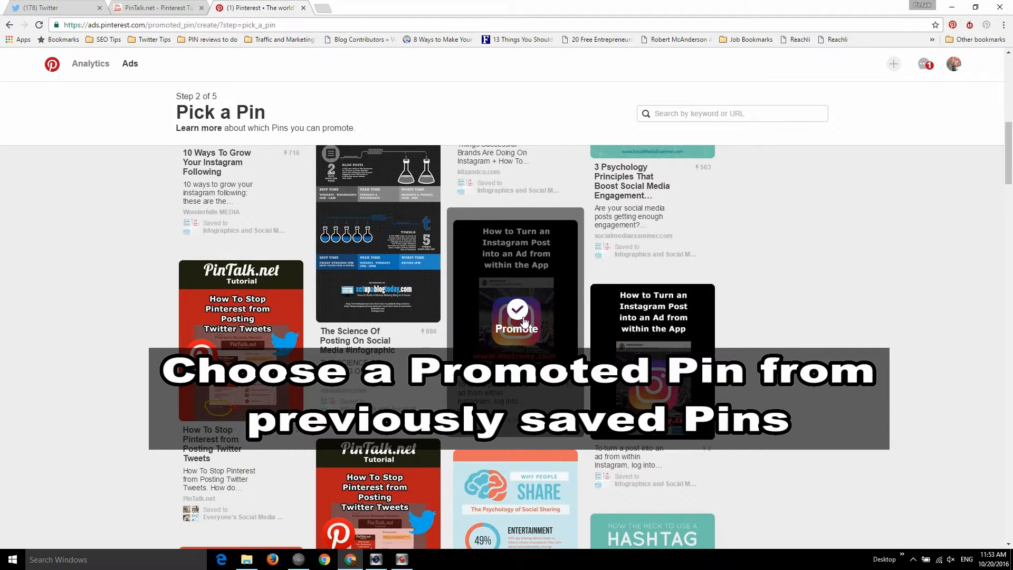
{"action": "left_click", "coordinate": [516, 328]}
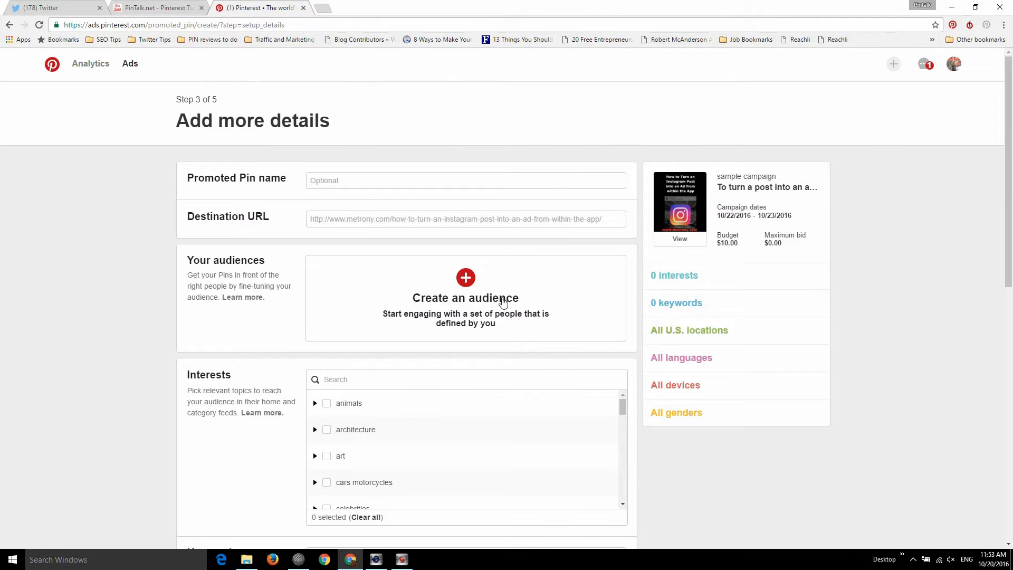
Step: Target animals with all its subtopics (14 interests) and search keywords for 'insta'
{"action": "left_click", "coordinate": [466, 278]}
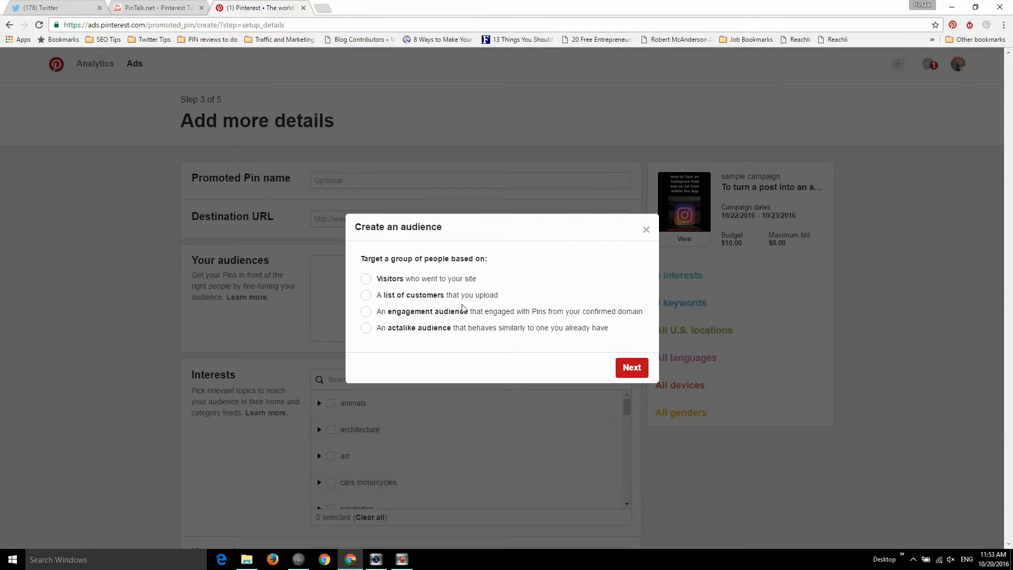
{"action": "mouse_move", "coordinate": [587, 290]}
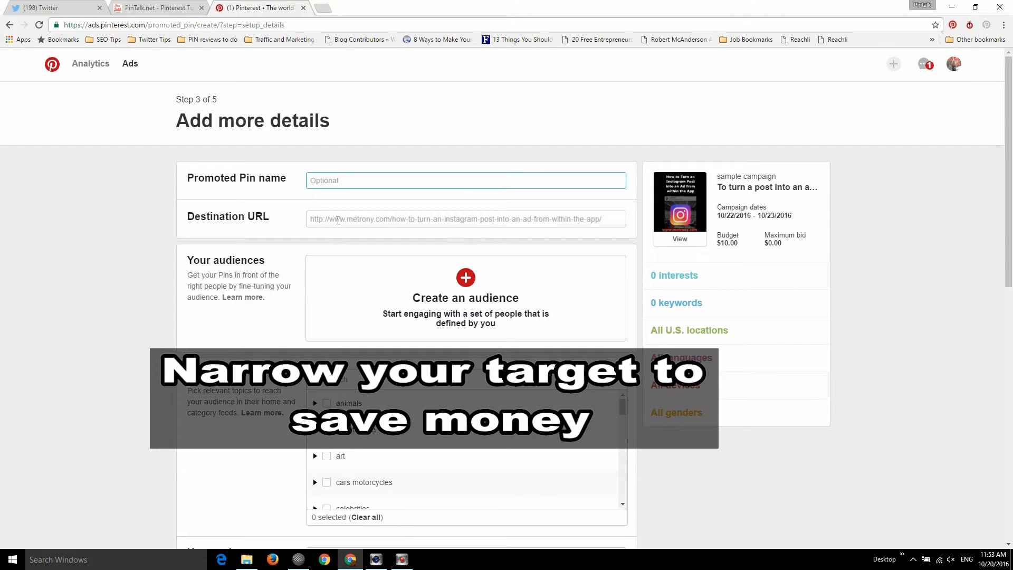
{"action": "left_click", "coordinate": [466, 219]}
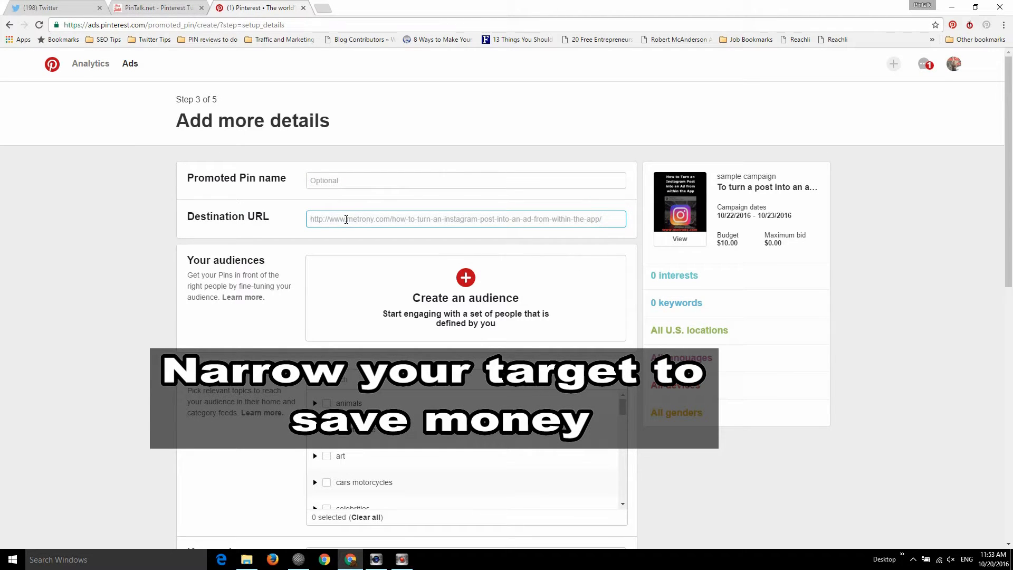
{"action": "scroll", "scroll_direction": "down", "scroll_amount": 3}
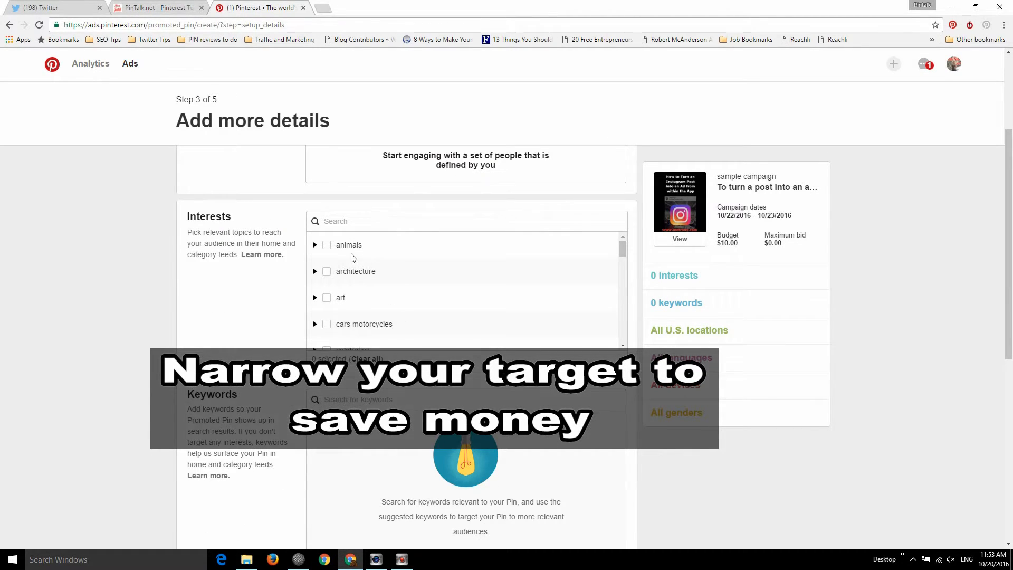
{"action": "left_click", "coordinate": [326, 245]}
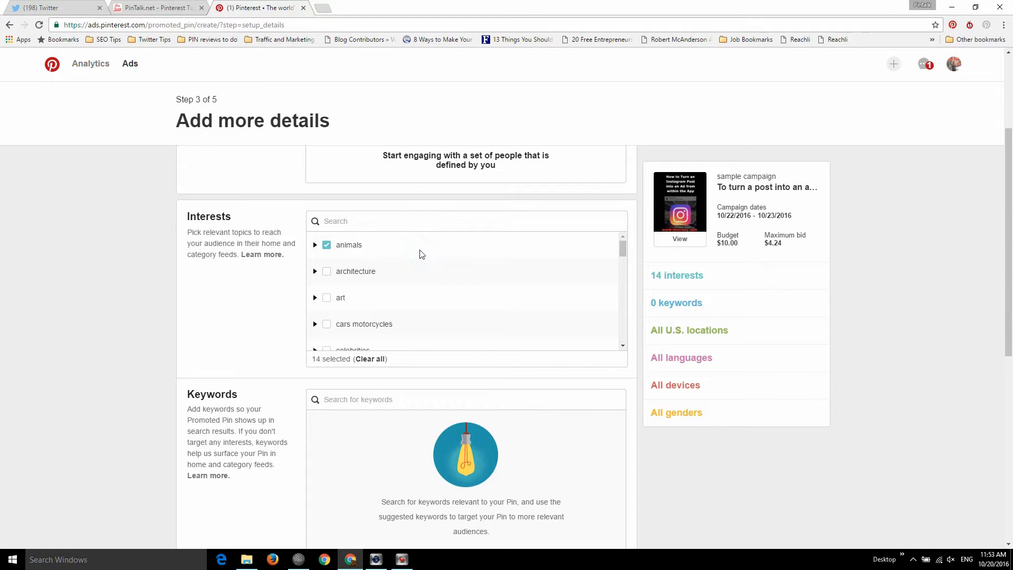
{"action": "left_click", "coordinate": [326, 245]}
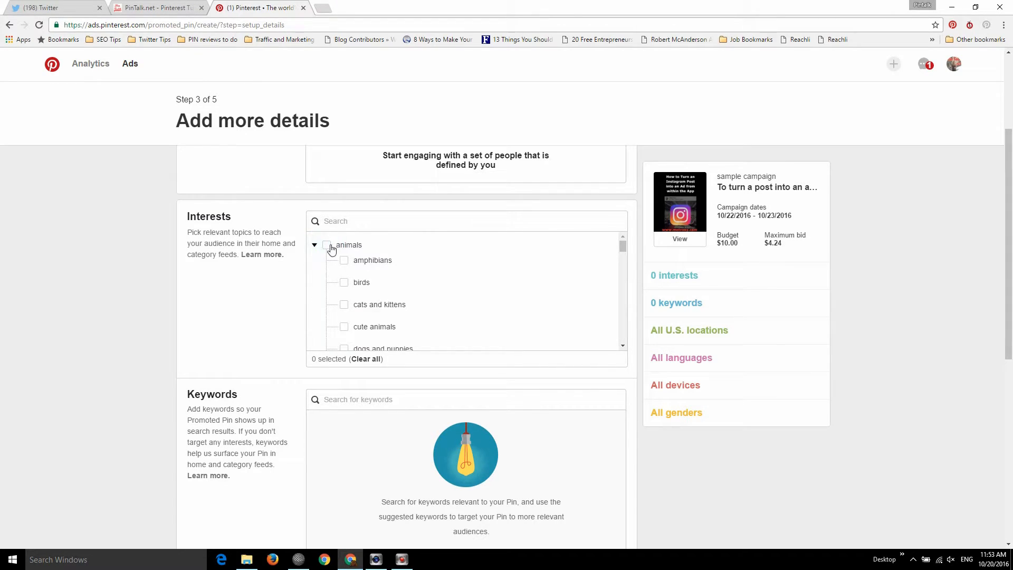
{"action": "left_click", "coordinate": [328, 245]}
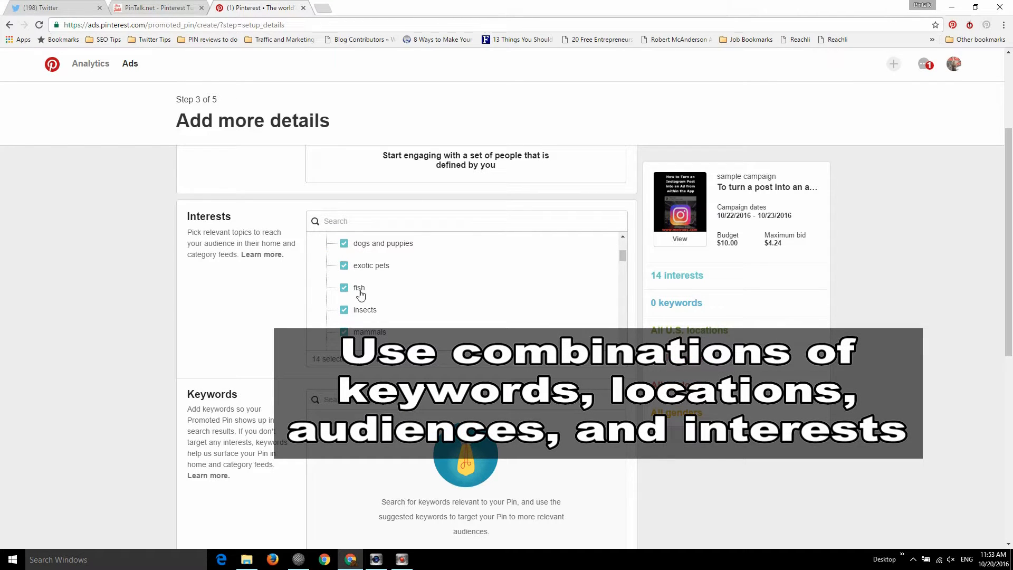
{"action": "scroll", "scroll_direction": "down", "scroll_amount": 3}
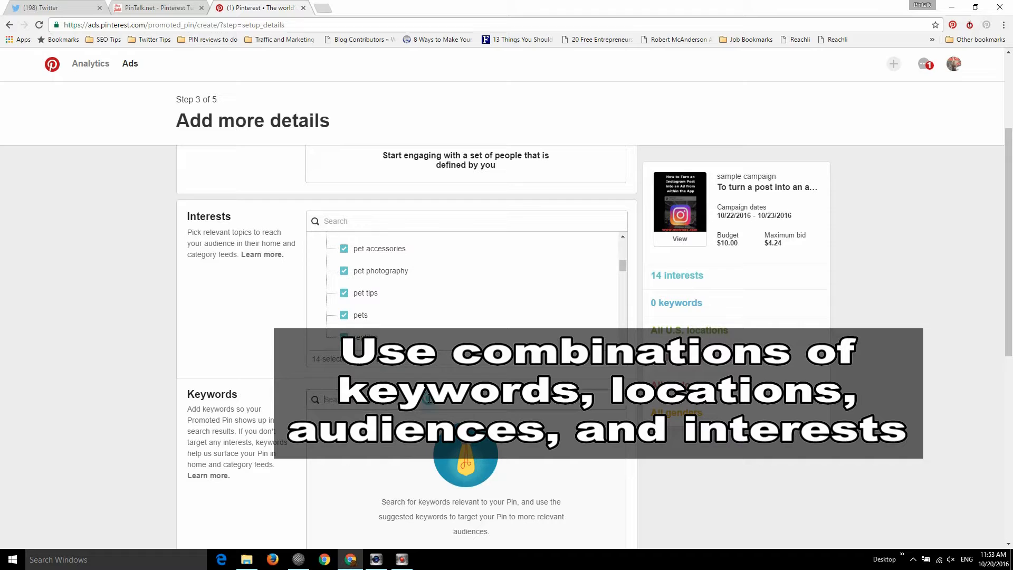
{"action": "type", "text": "instagram"}
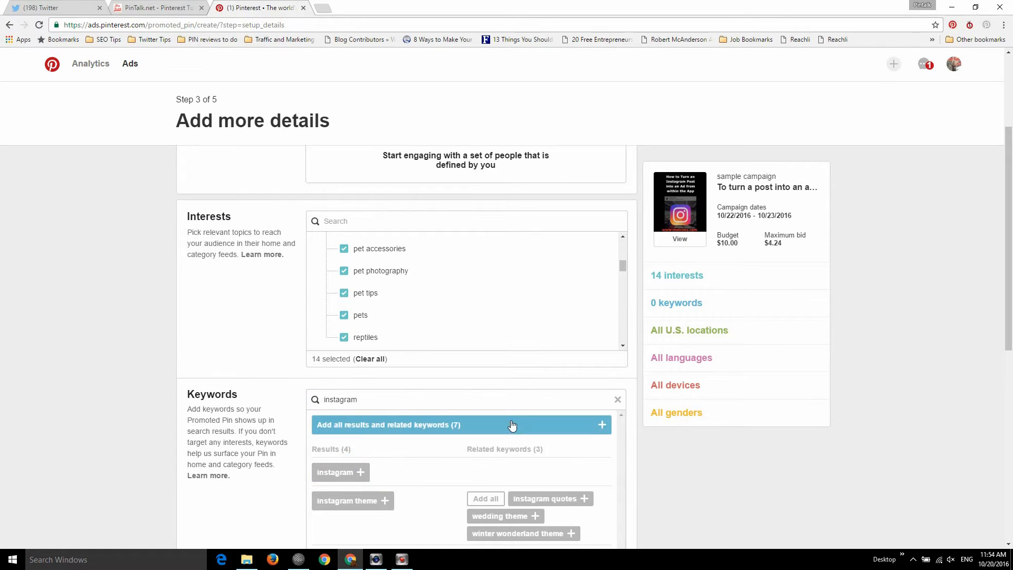
Step: Add 'instagram' as a keyword, so the Pin targets 1 keyword plus 14 interests
{"action": "scroll", "scroll_direction": "down", "scroll_amount": 3}
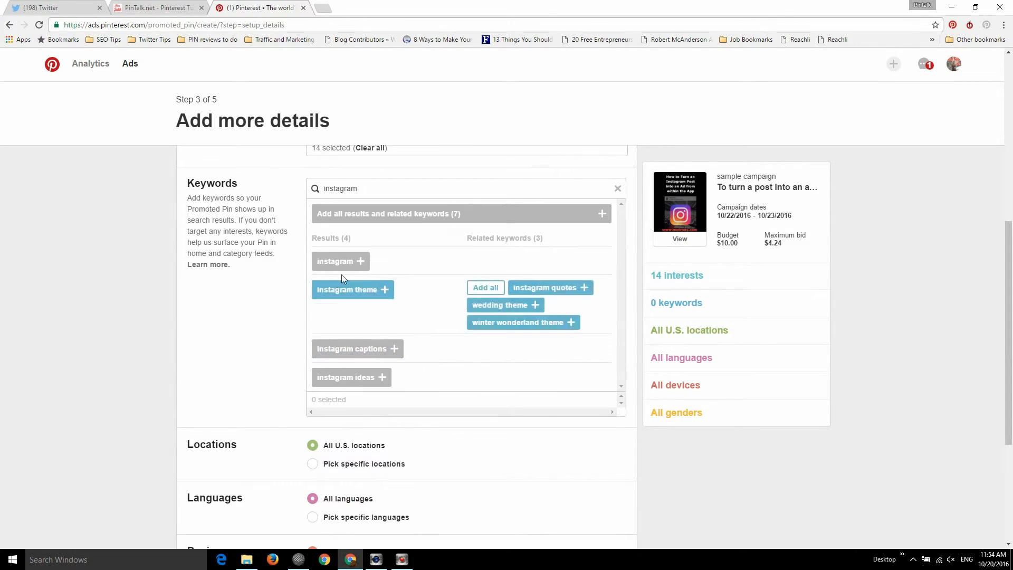
{"action": "left_click", "coordinate": [341, 260]}
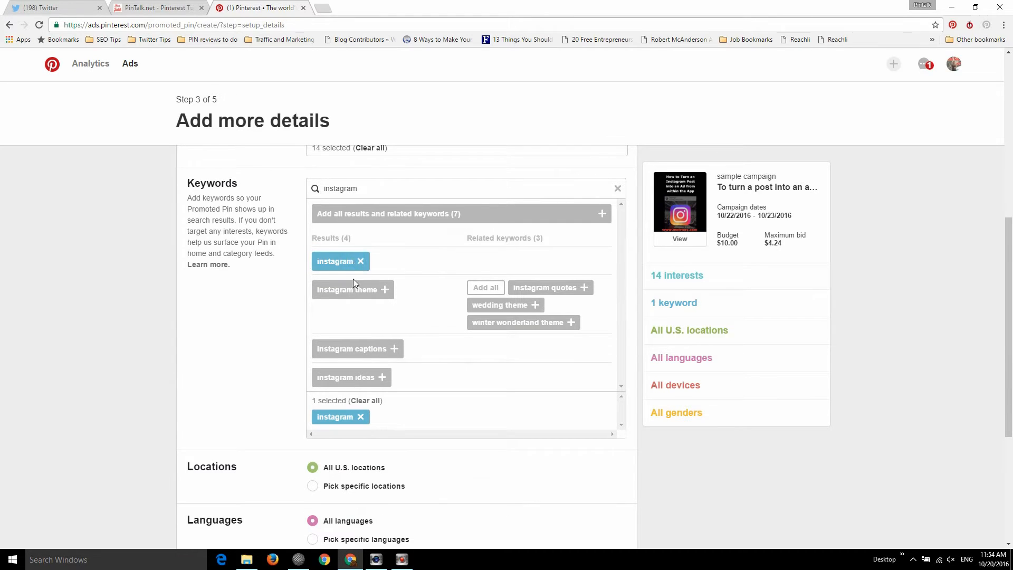
{"action": "scroll", "scroll_direction": "down", "scroll_amount": 3}
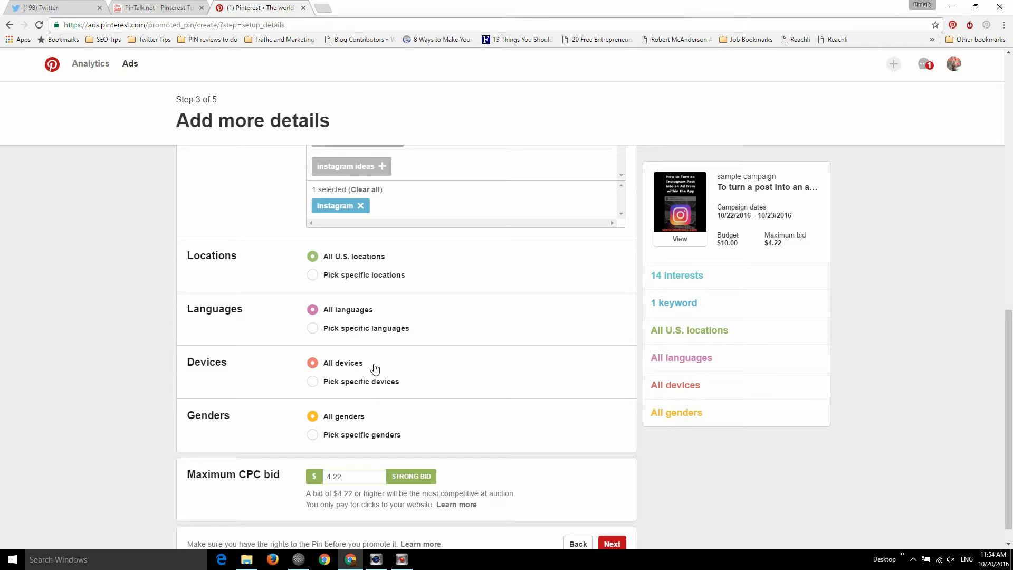
{"action": "mouse_move", "coordinate": [369, 385]}
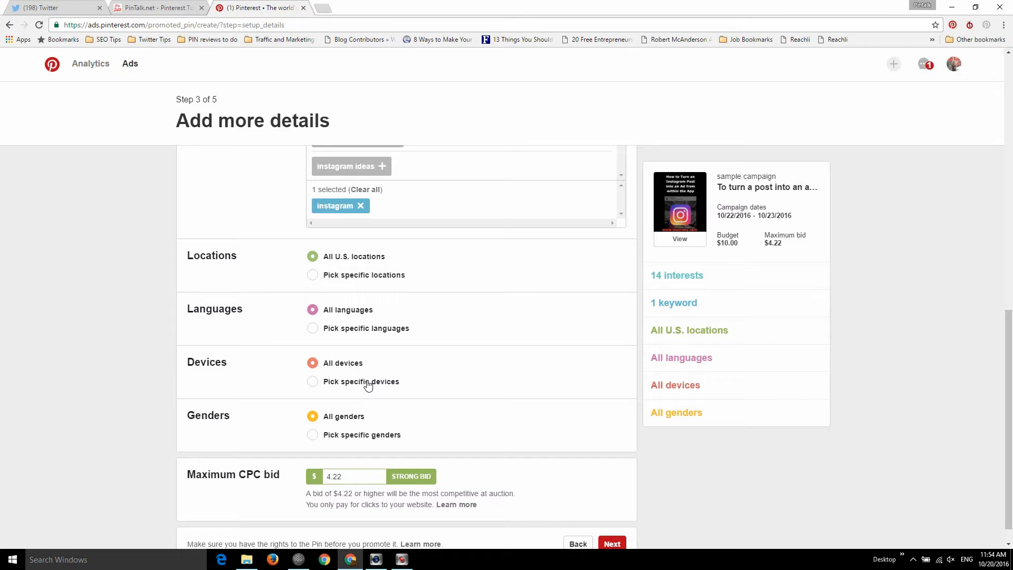
Step: Set Genders to 'Pick specific genders', exposing the Female, Male and Unspecified options
{"action": "scroll", "scroll_direction": "down", "scroll_amount": 3}
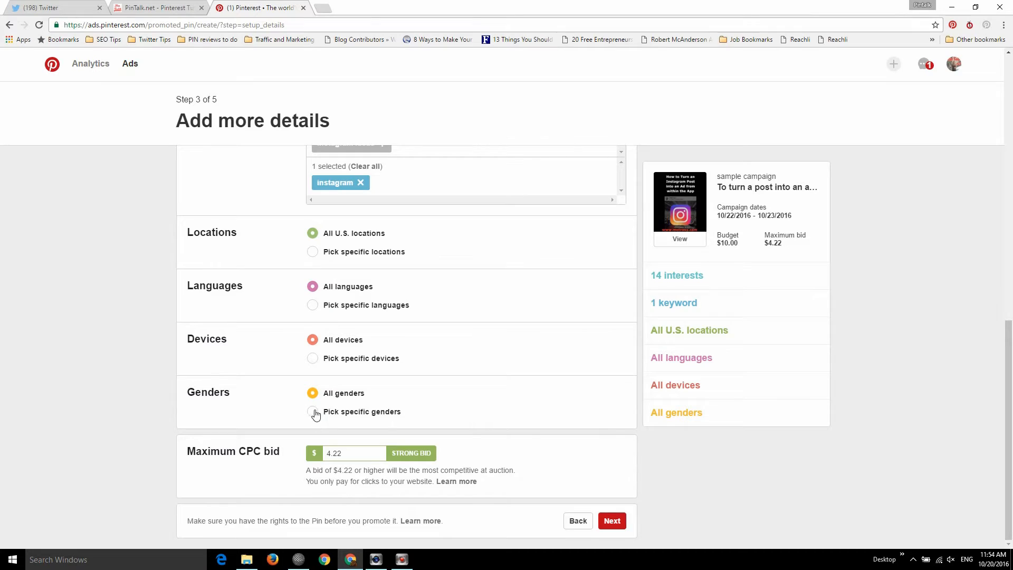
{"action": "left_click", "coordinate": [312, 411]}
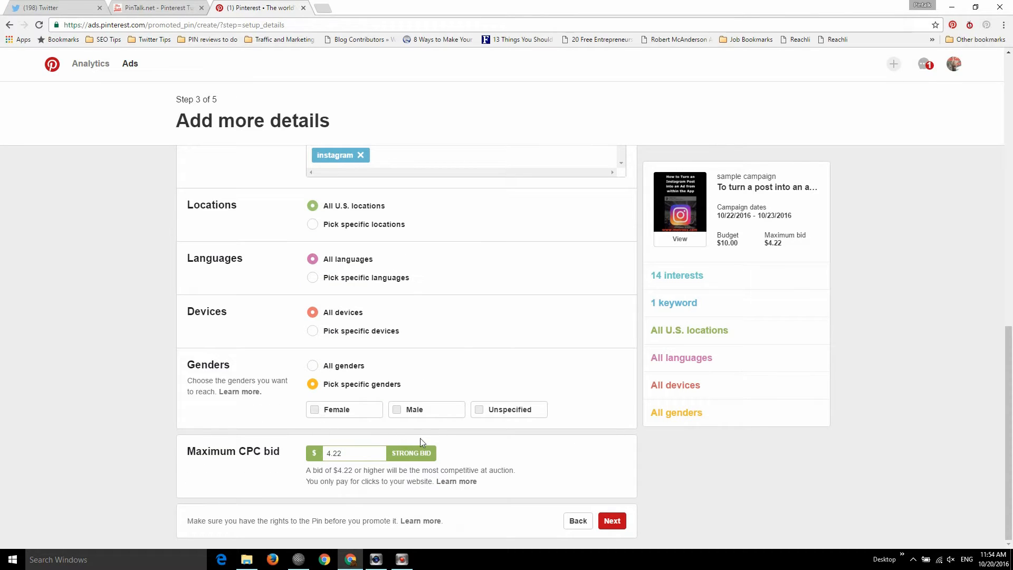
{"action": "mouse_move", "coordinate": [334, 208]}
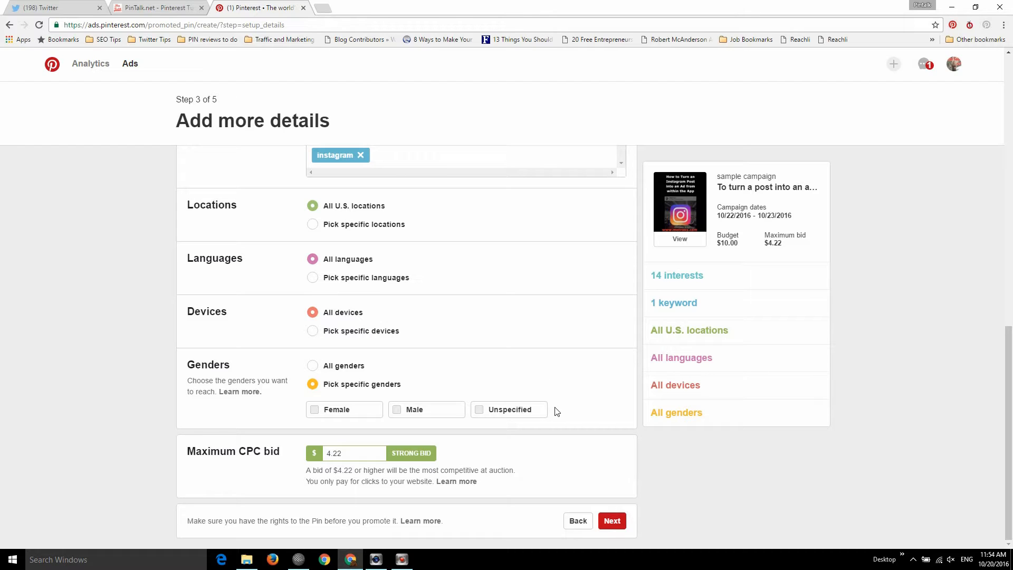
{"action": "left_click", "coordinate": [354, 453]}
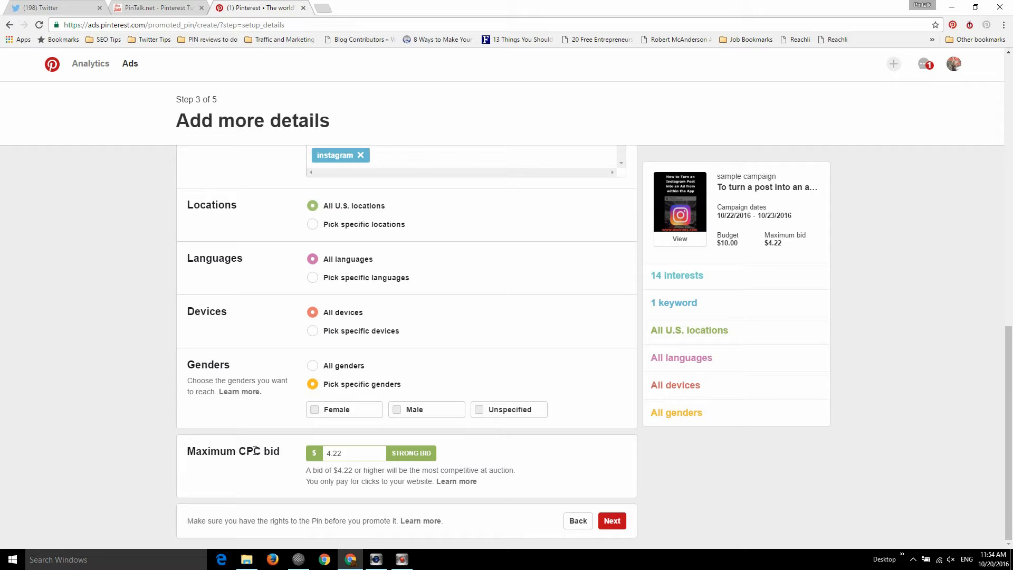
Step: Change the Maximum CPC bid to 2.00
{"action": "double_click", "coordinate": [250, 451]}
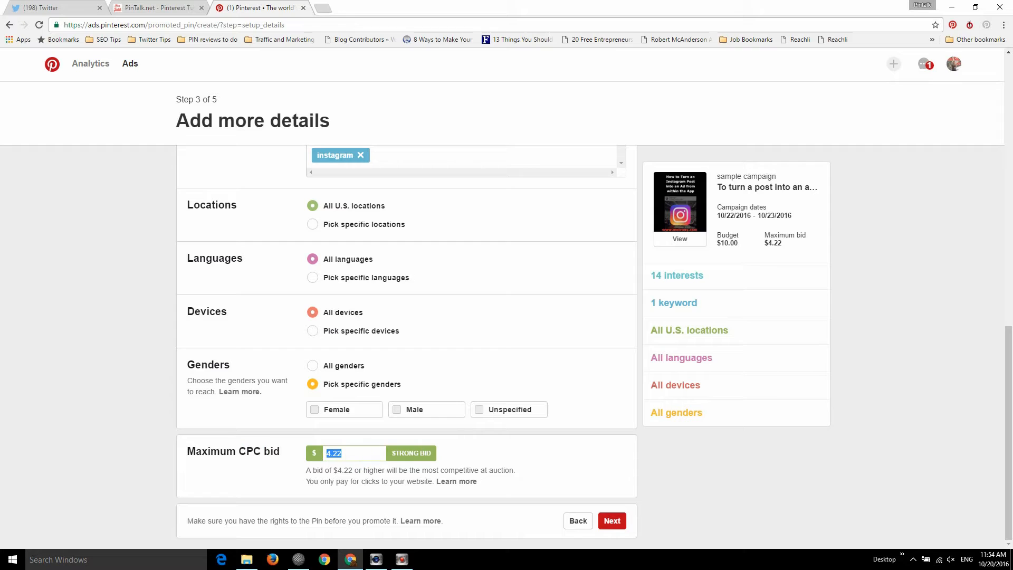
{"action": "type", "text": "1.00"}
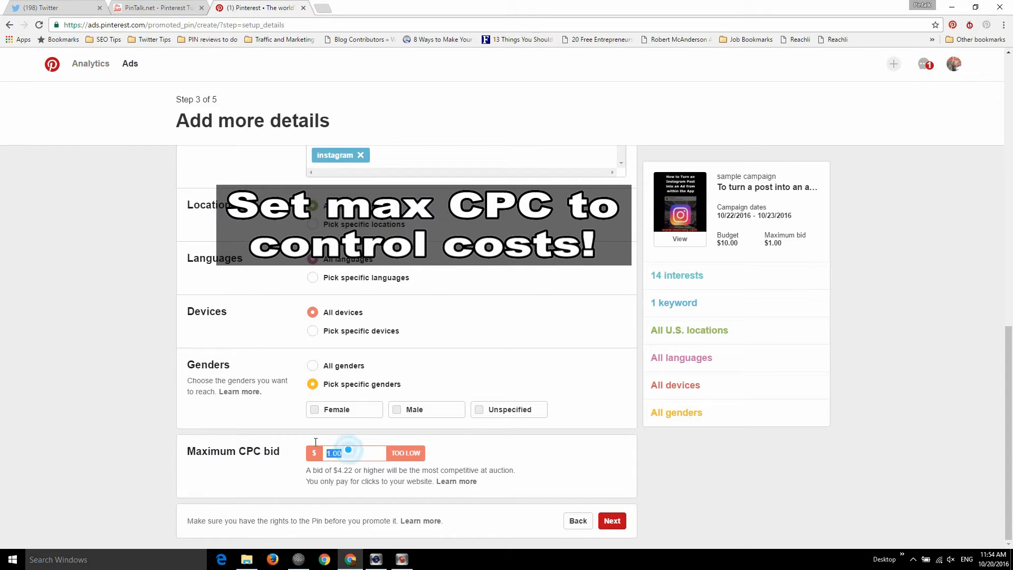
{"action": "type", "text": "2.00"}
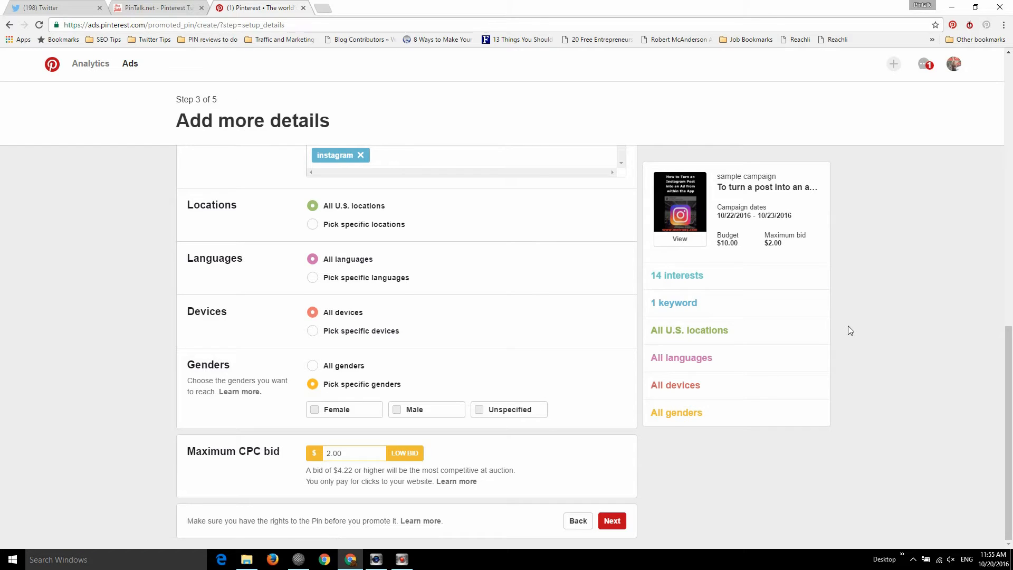
{"action": "mouse_move", "coordinate": [726, 233]}
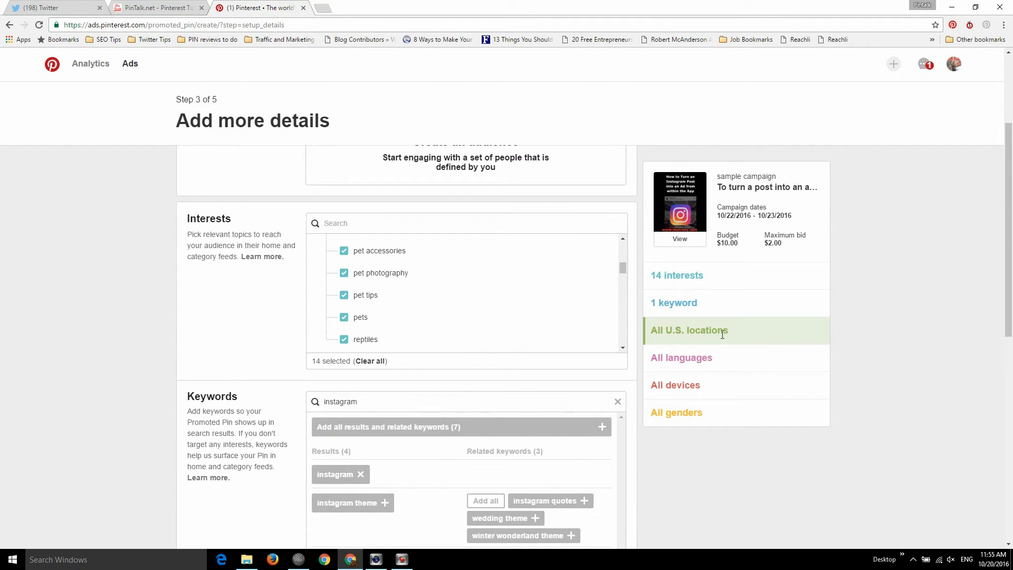
Step: Tick Female, Male and Unspecified genders and advance to step 4, business information
{"action": "scroll", "scroll_direction": "down", "scroll_amount": 3}
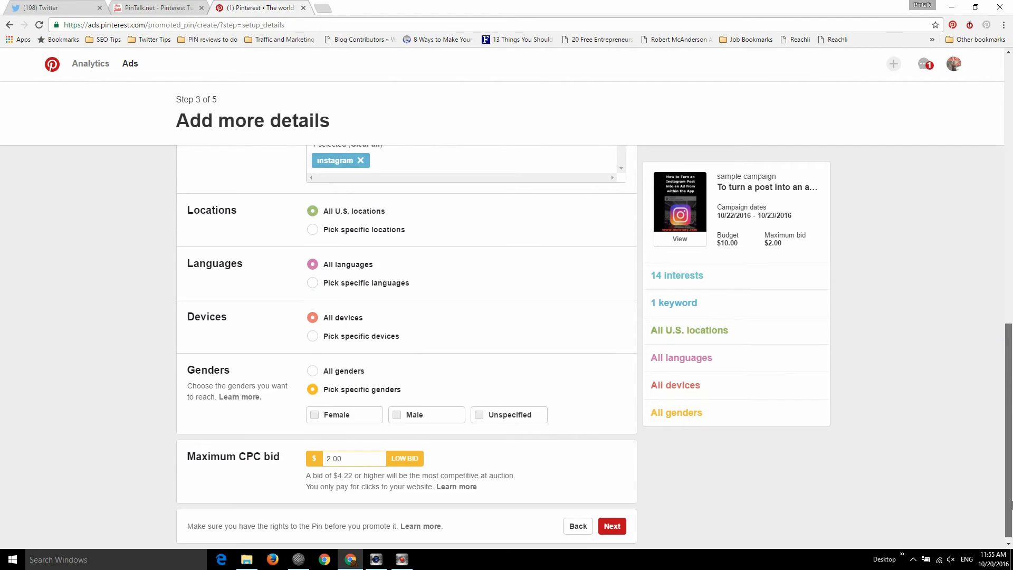
{"action": "scroll", "scroll_direction": "down", "scroll_amount": 3}
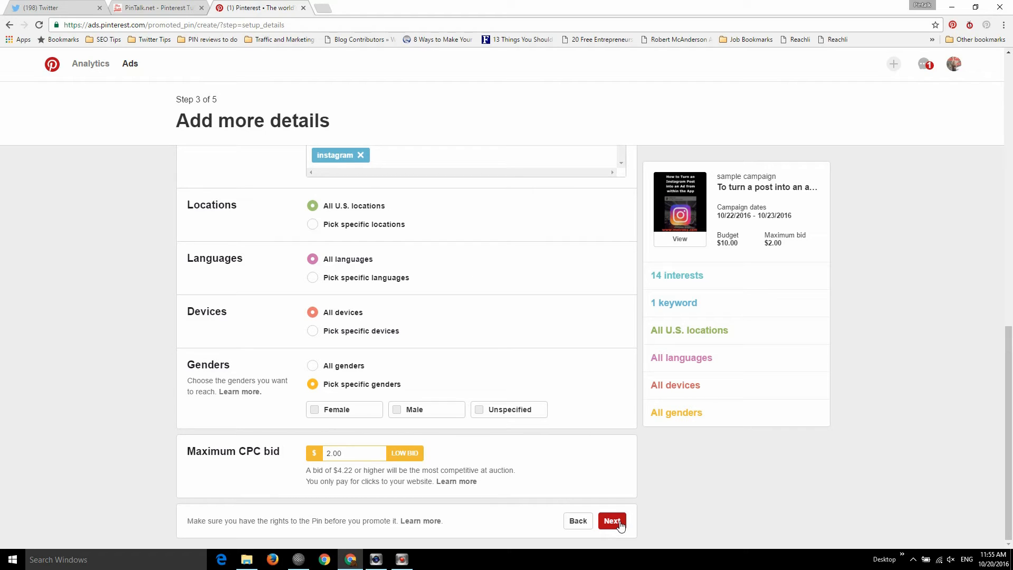
{"action": "left_click", "coordinate": [611, 521]}
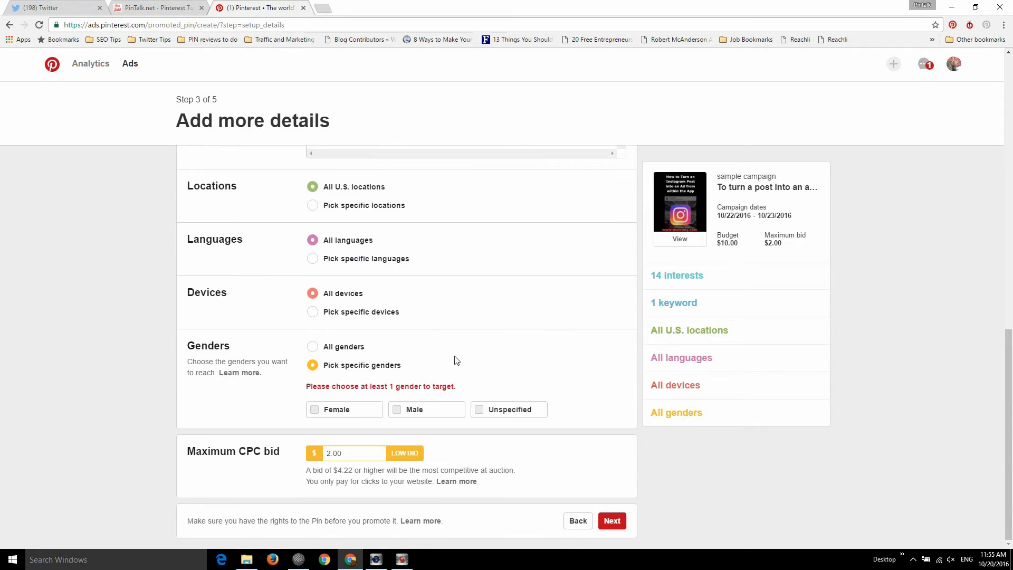
{"action": "left_click", "coordinate": [479, 409]}
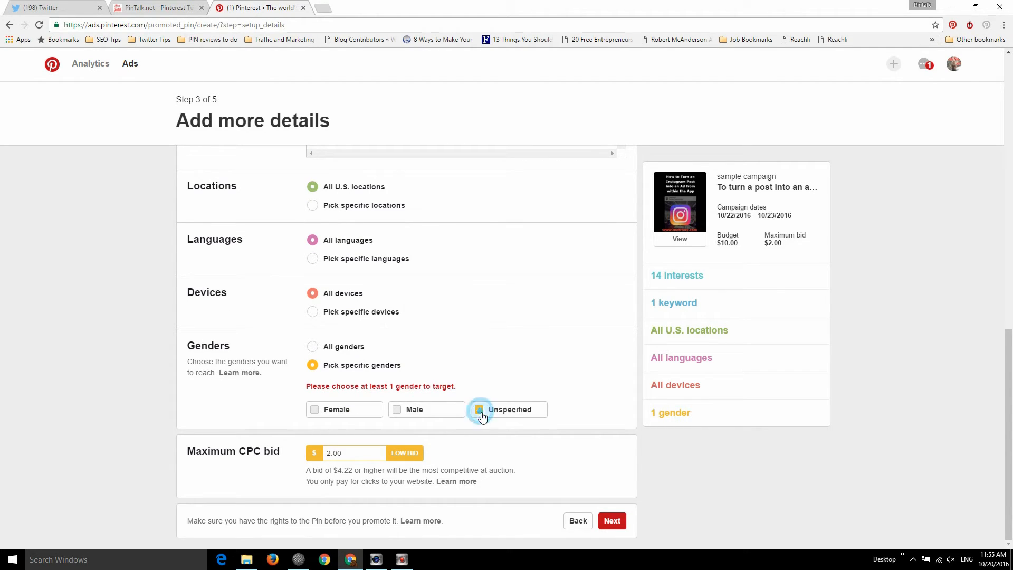
{"action": "left_click", "coordinate": [314, 409]}
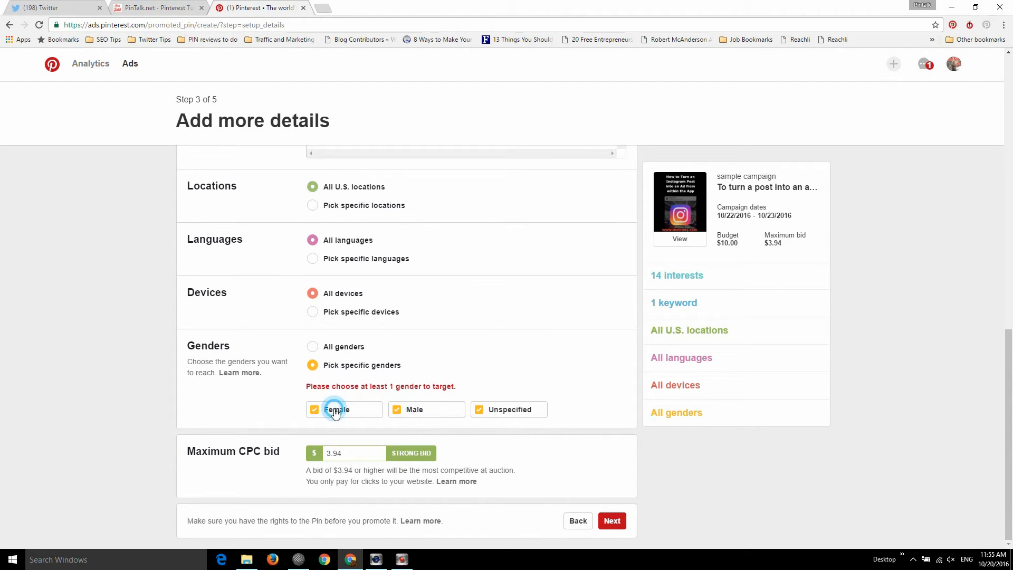
{"action": "left_click", "coordinate": [611, 520]}
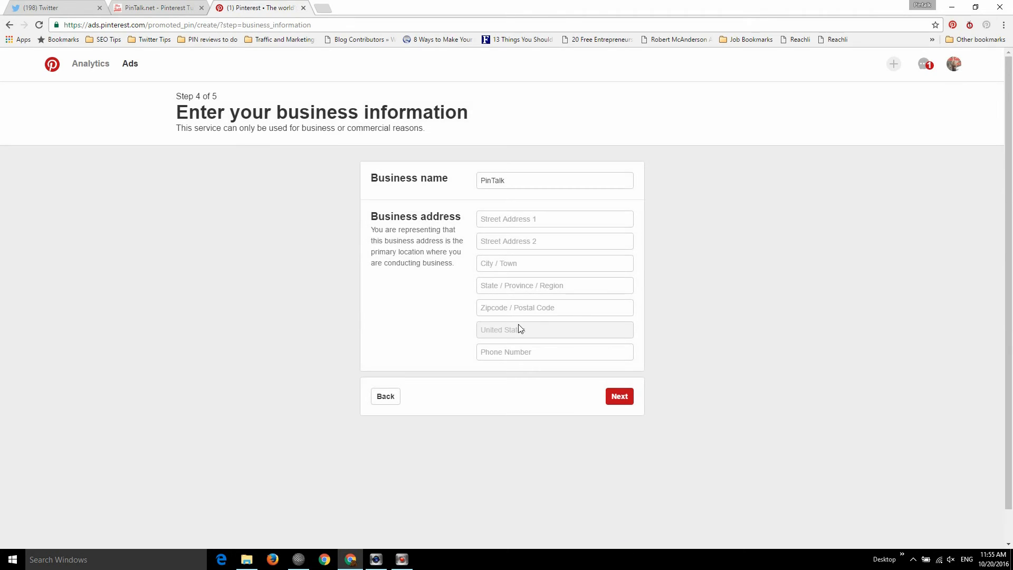
{"action": "mouse_move", "coordinate": [559, 205]}
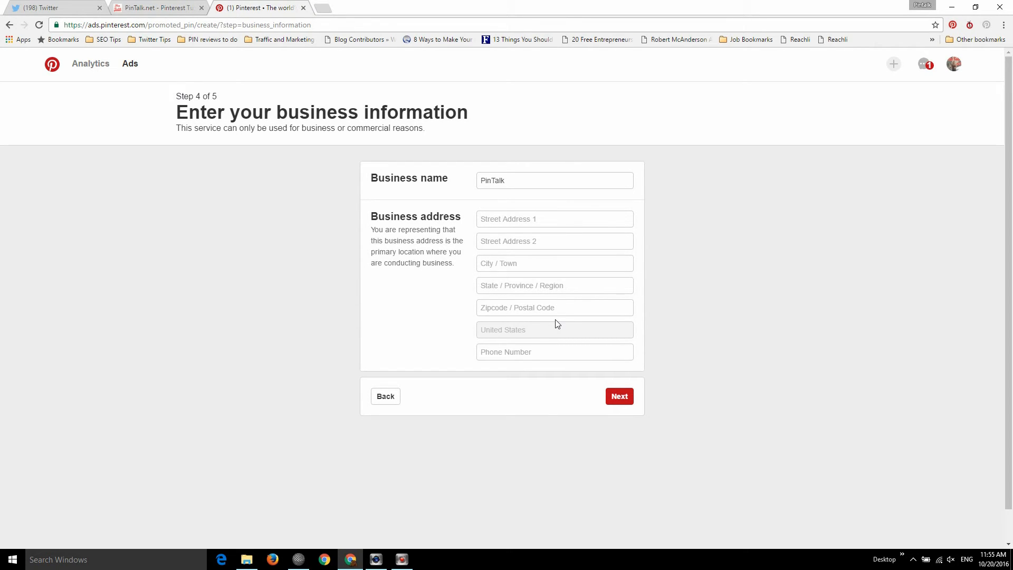
{"action": "mouse_move", "coordinate": [521, 347]}
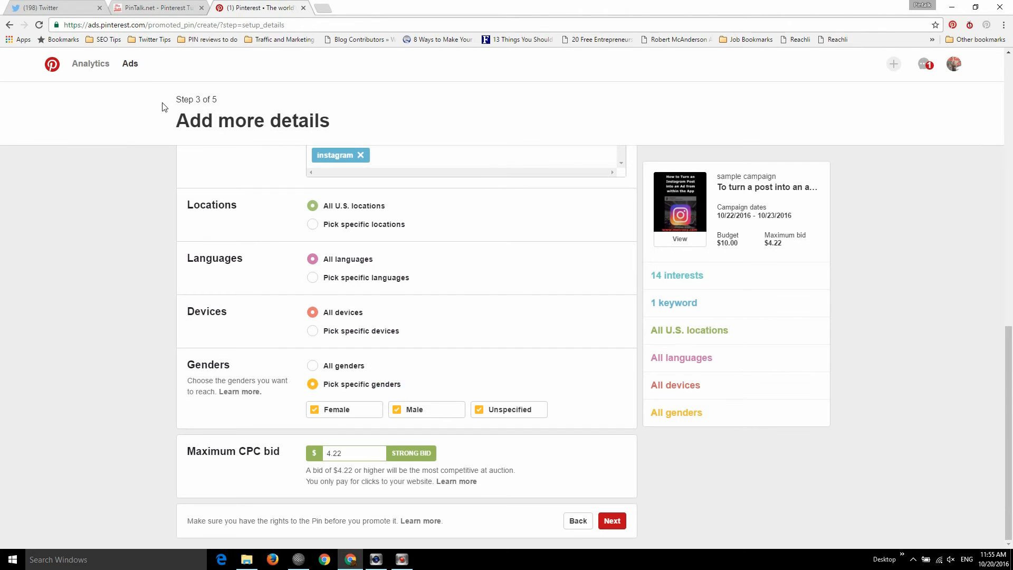
Step: Open the Ads dropdown in the top navigation
{"action": "left_click", "coordinate": [130, 64]}
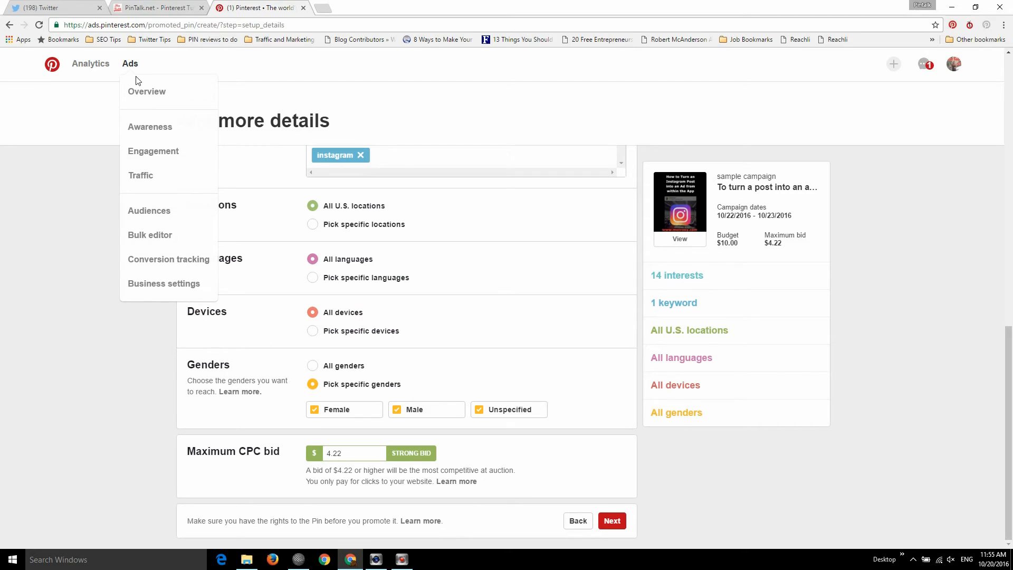